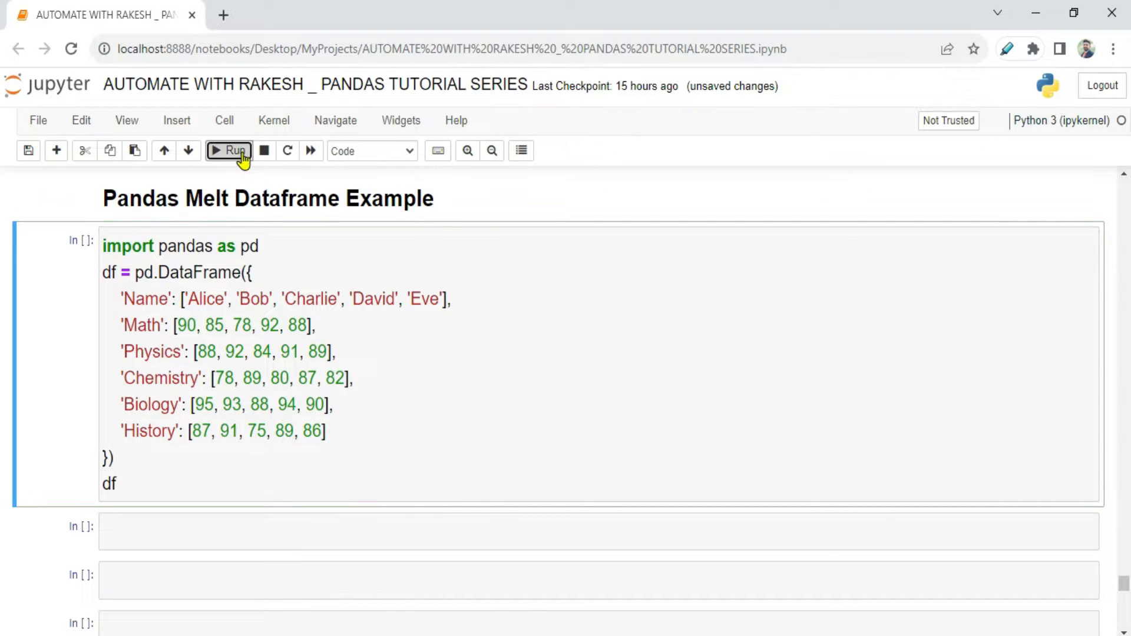
Run the cell building df with Name, Math, Physics, Chemistry, Biology and History scores
left_click(229, 151)
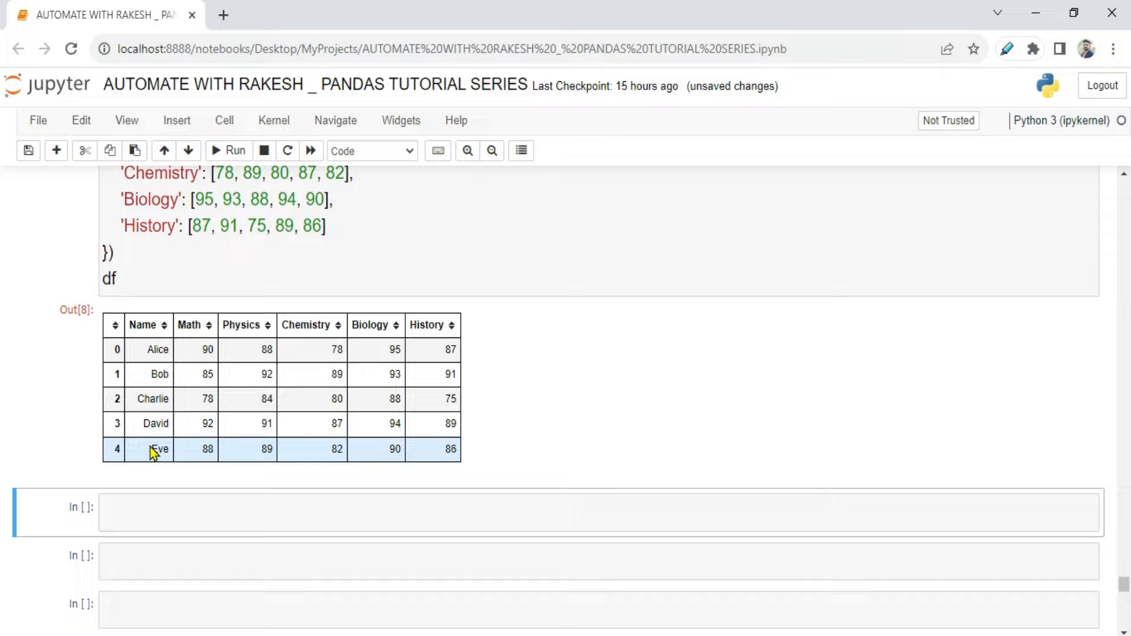
mouse_move(391, 339)
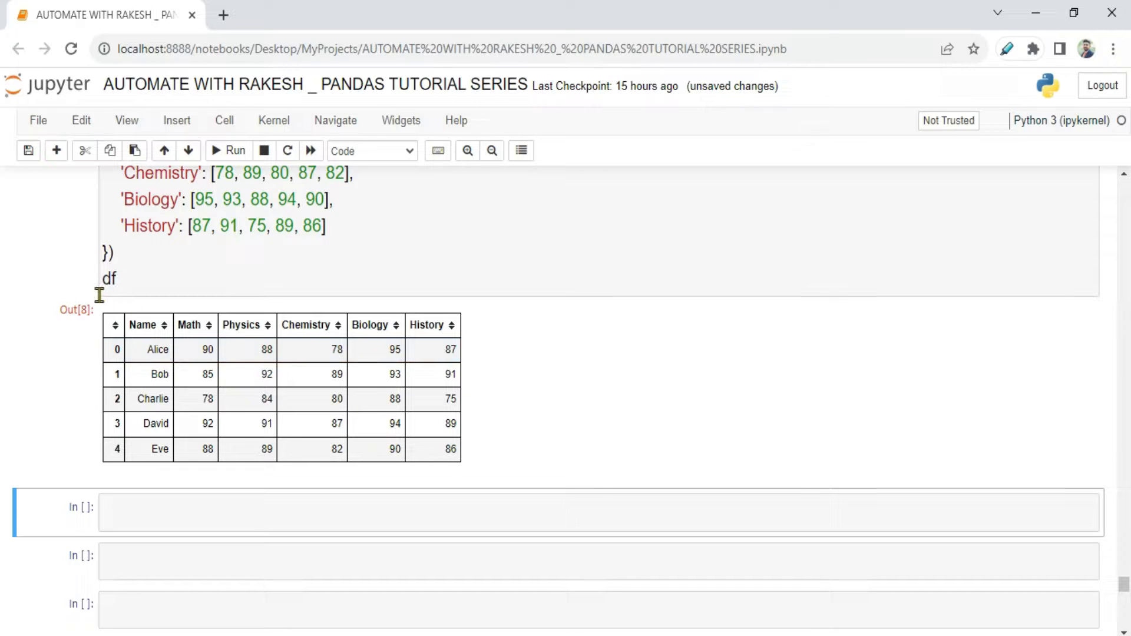
mouse_move(244, 358)
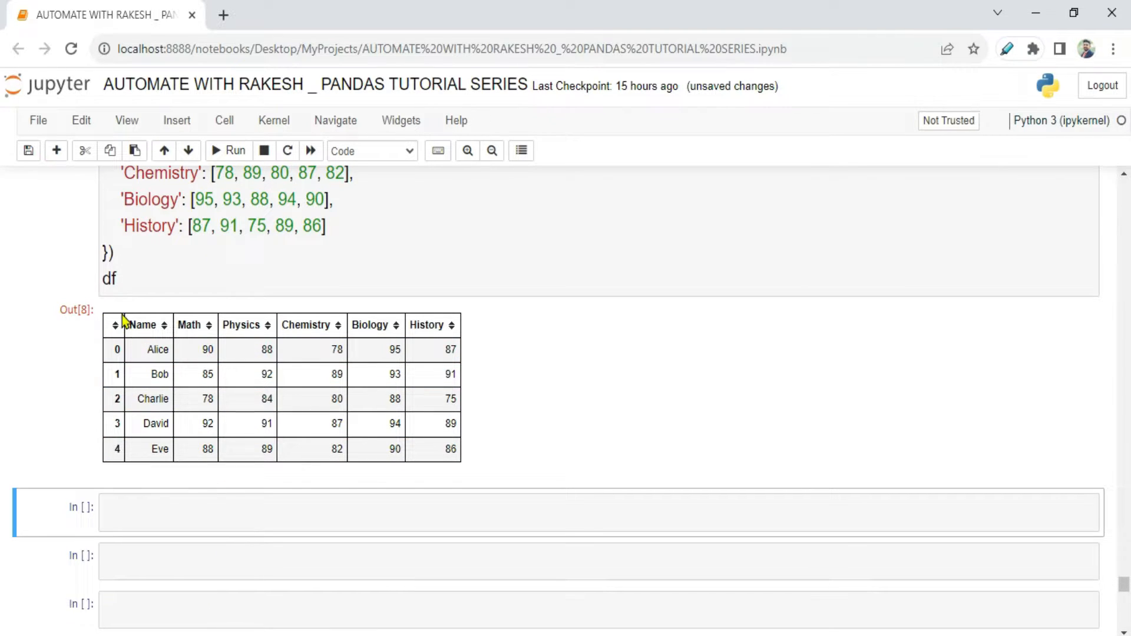
mouse_move(434, 328)
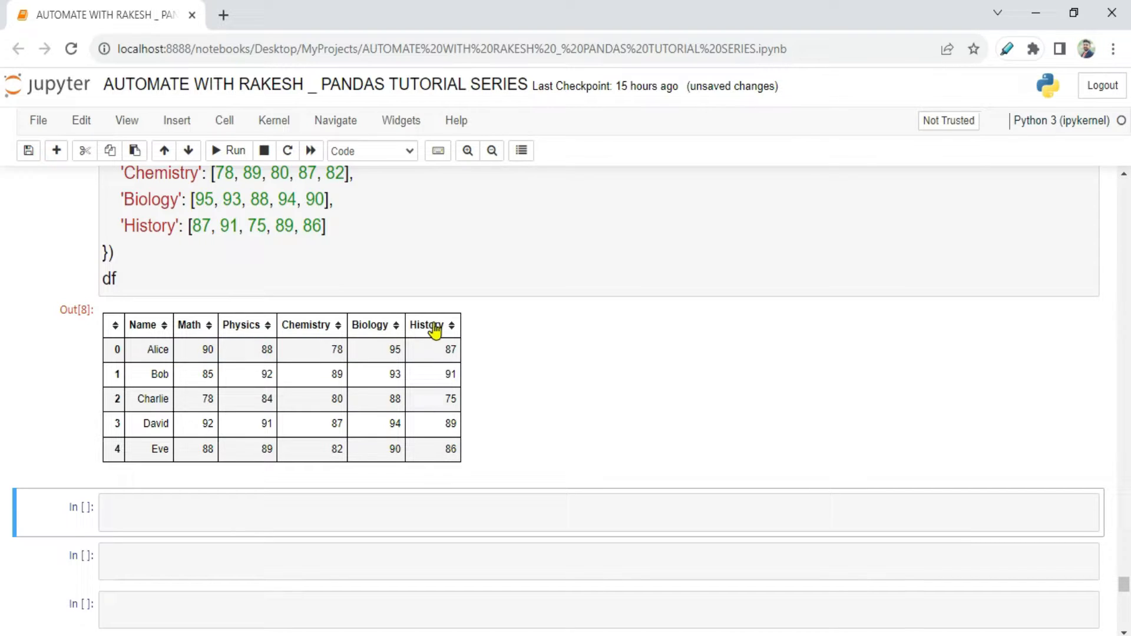
mouse_move(254, 338)
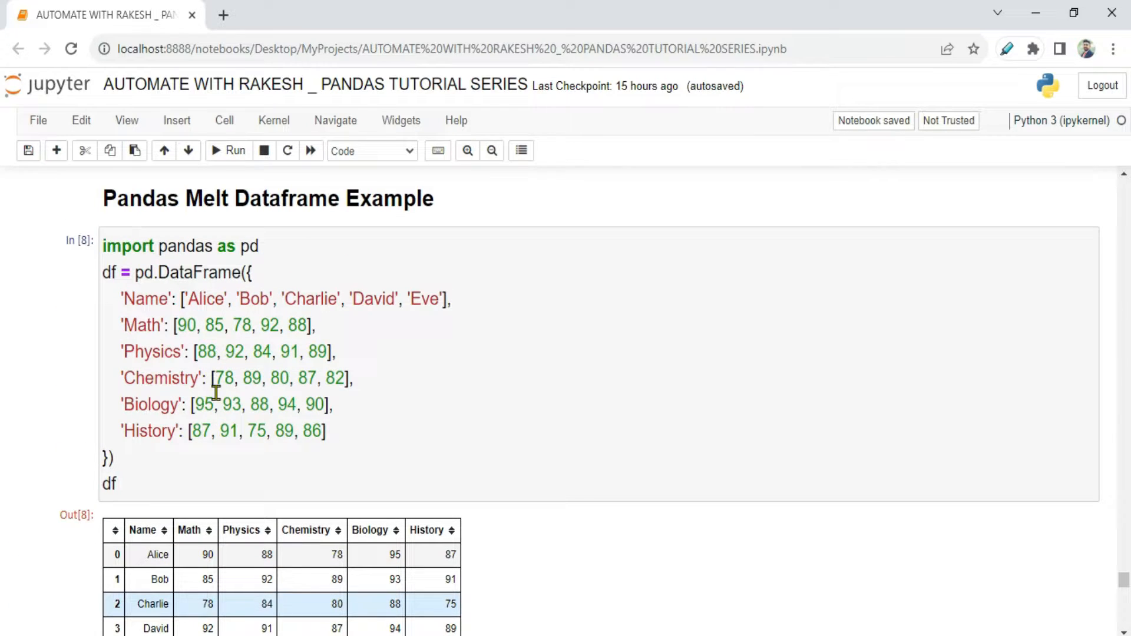
Select 'Dataframe' in the heading and scroll while searching Google for 'pandas melt'
double_click(206, 199)
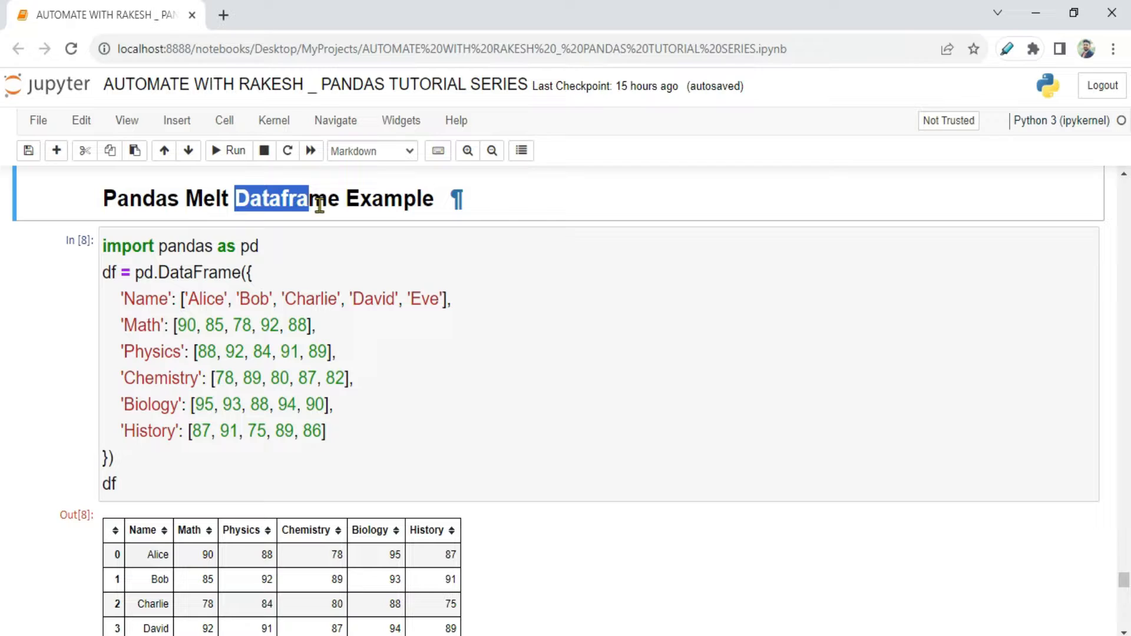
scroll("down", 3)
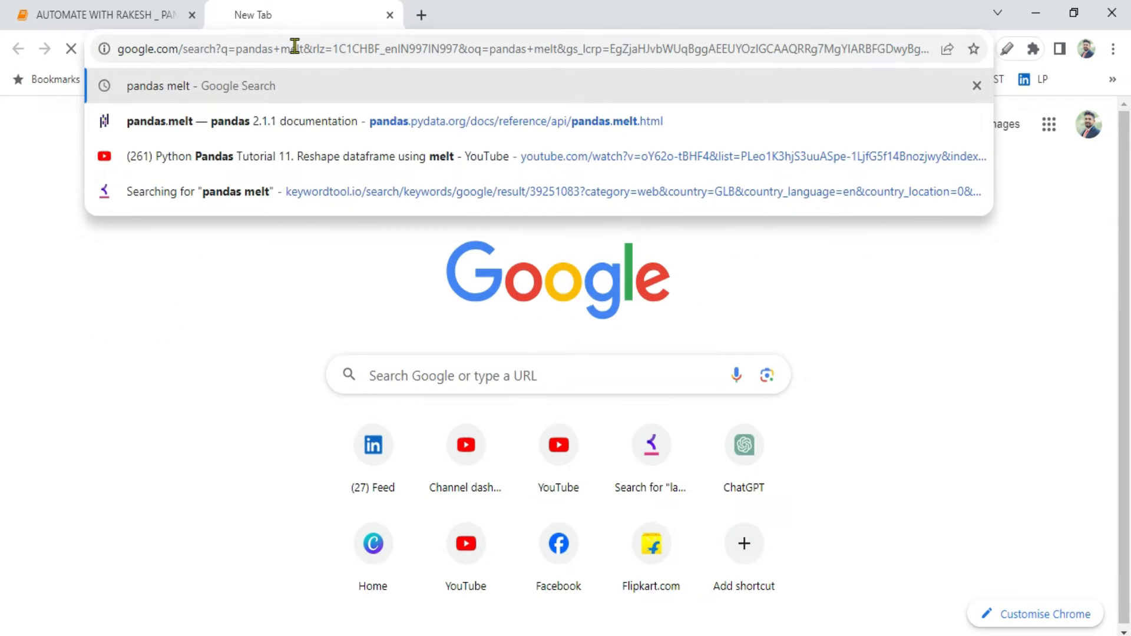
Open the pandas.melt documentation result, then return to the student-scores notebook
key("Enter")
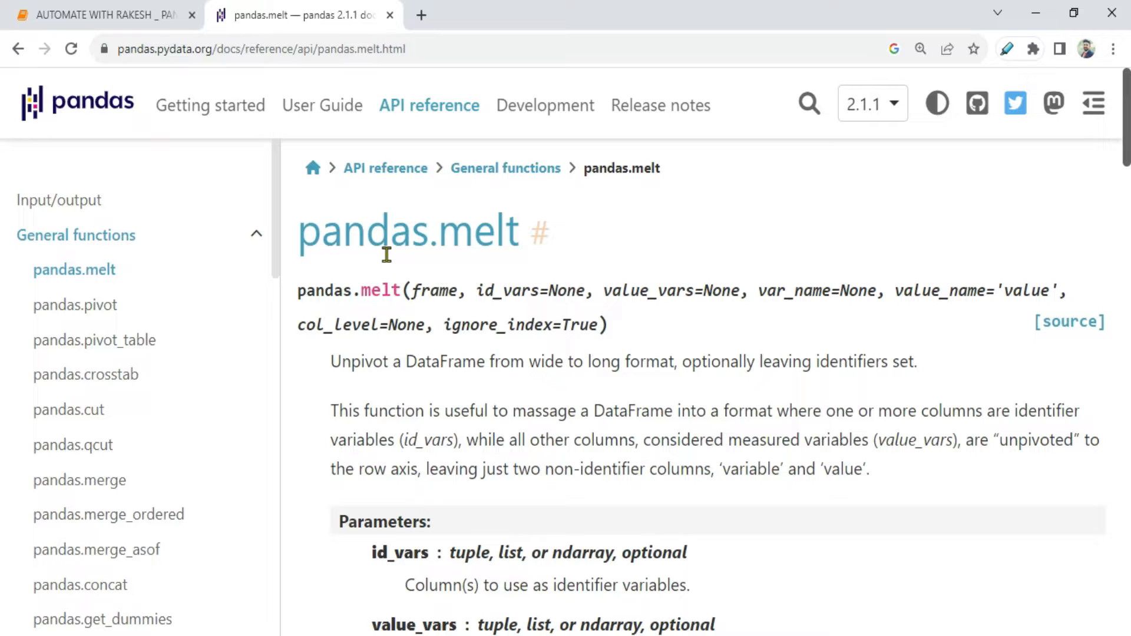
mouse_move(490, 233)
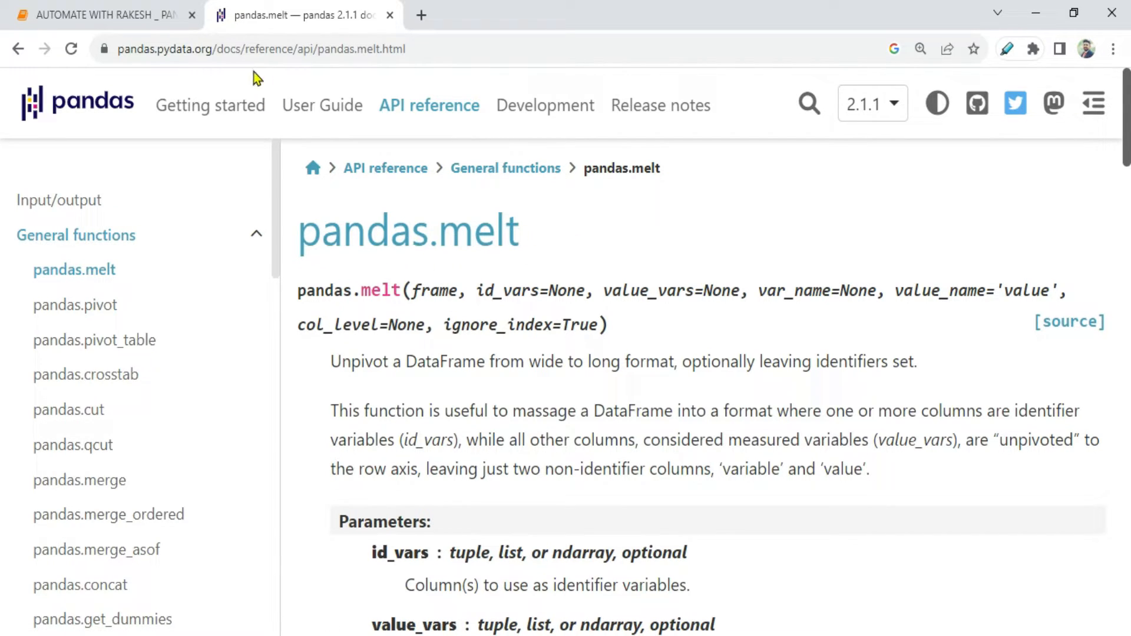
mouse_move(645, 334)
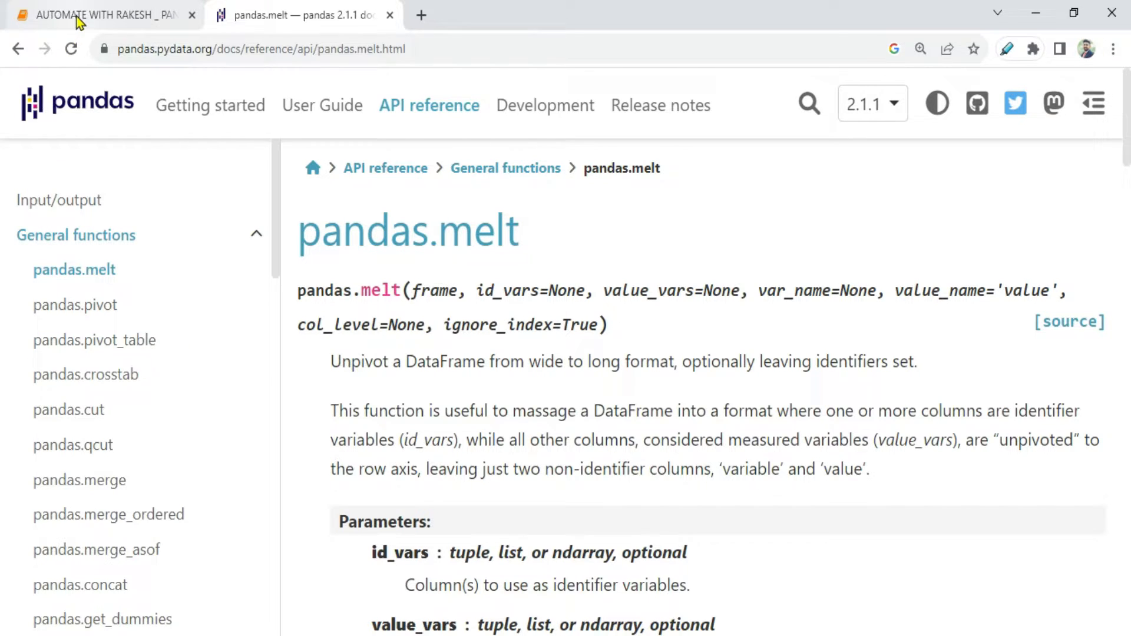
left_click(100, 14)
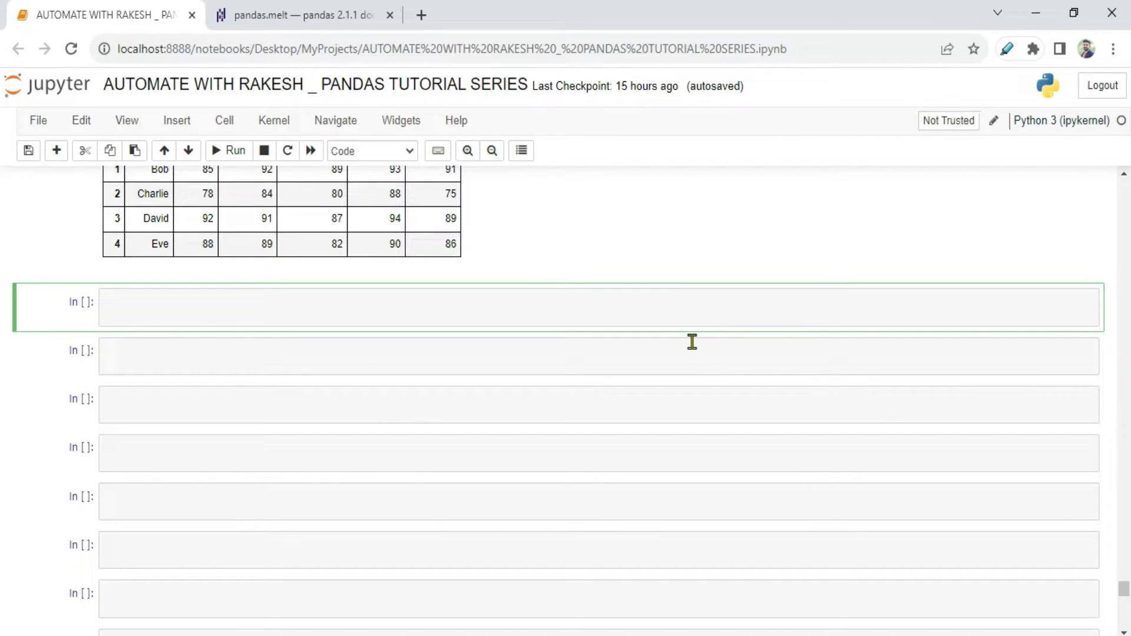
Start a new cell with 'melted_df =' after a quick look at the melt docs
type("melte")
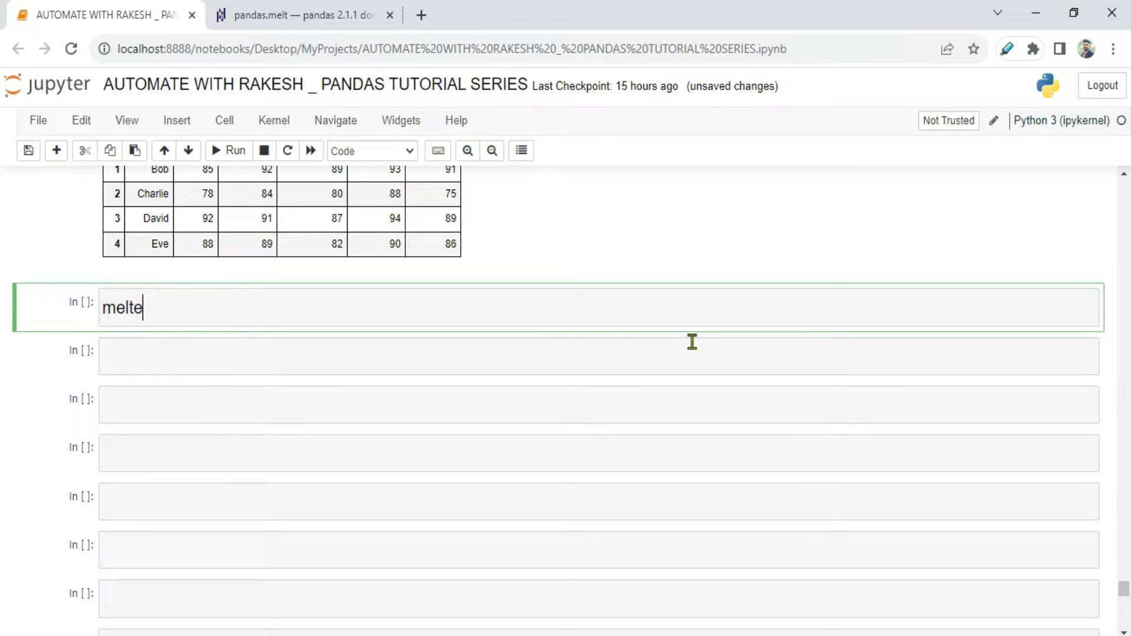
type("d_")
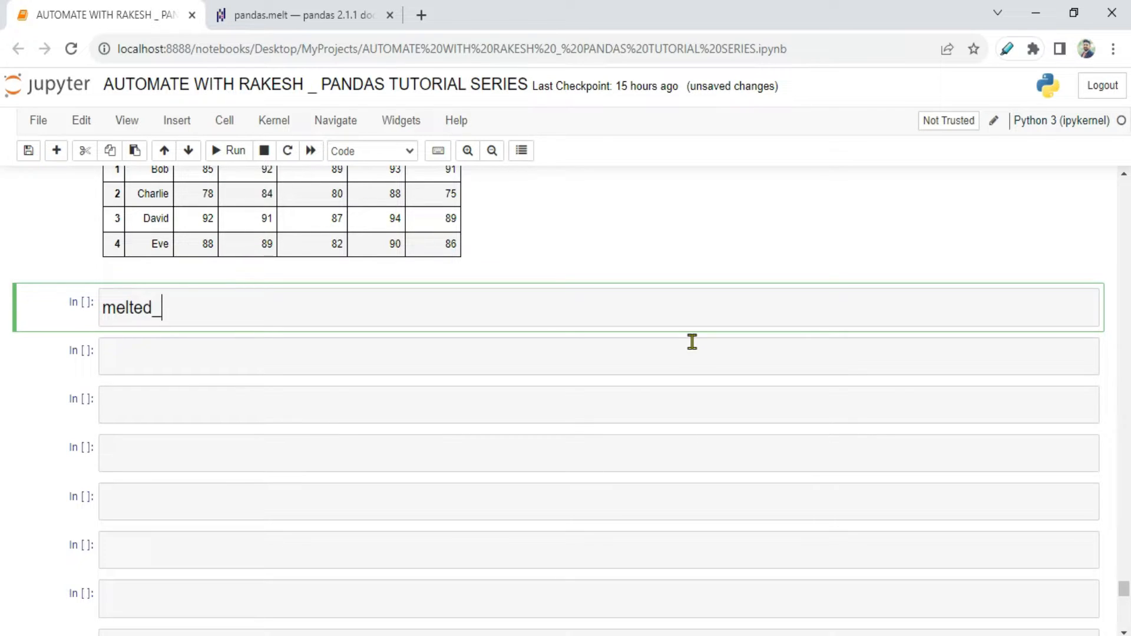
type("df")
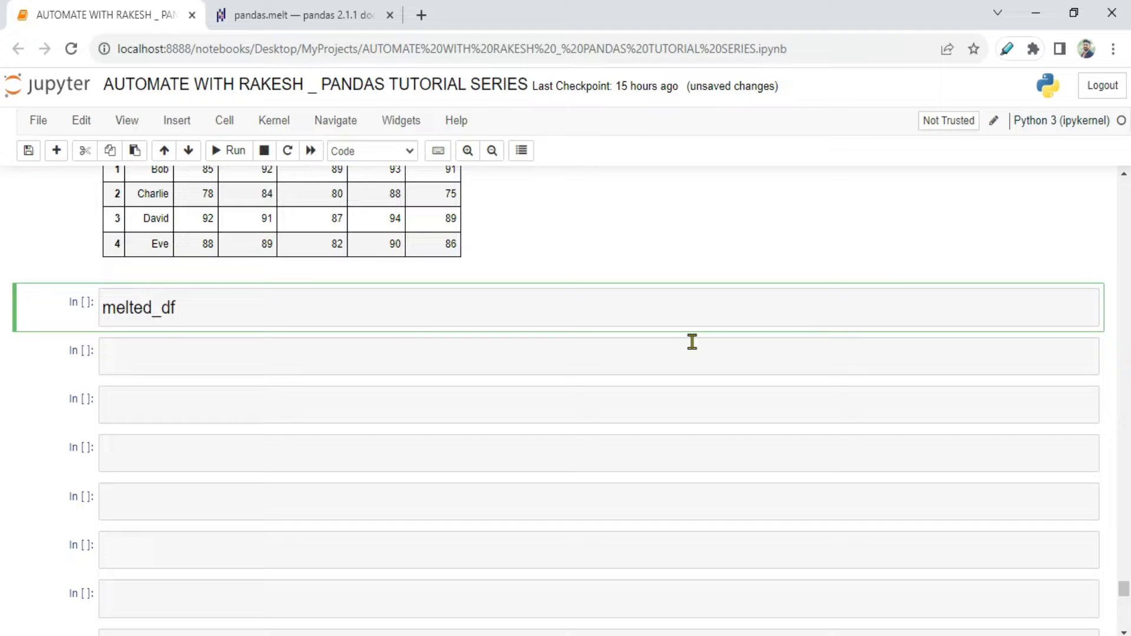
type("=")
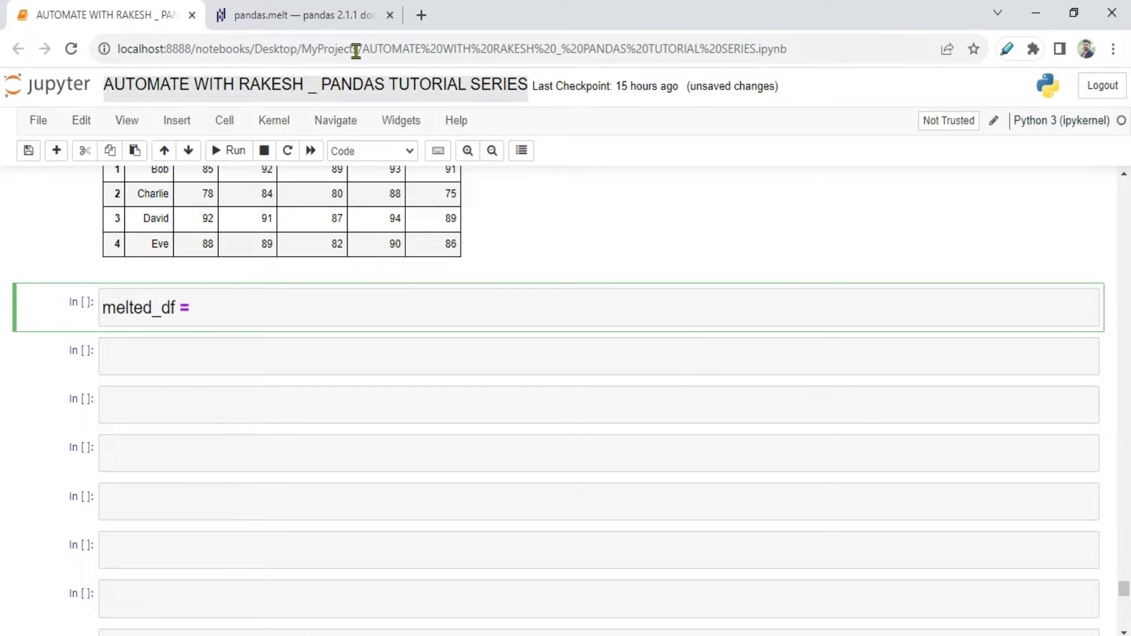
left_click(309, 15)
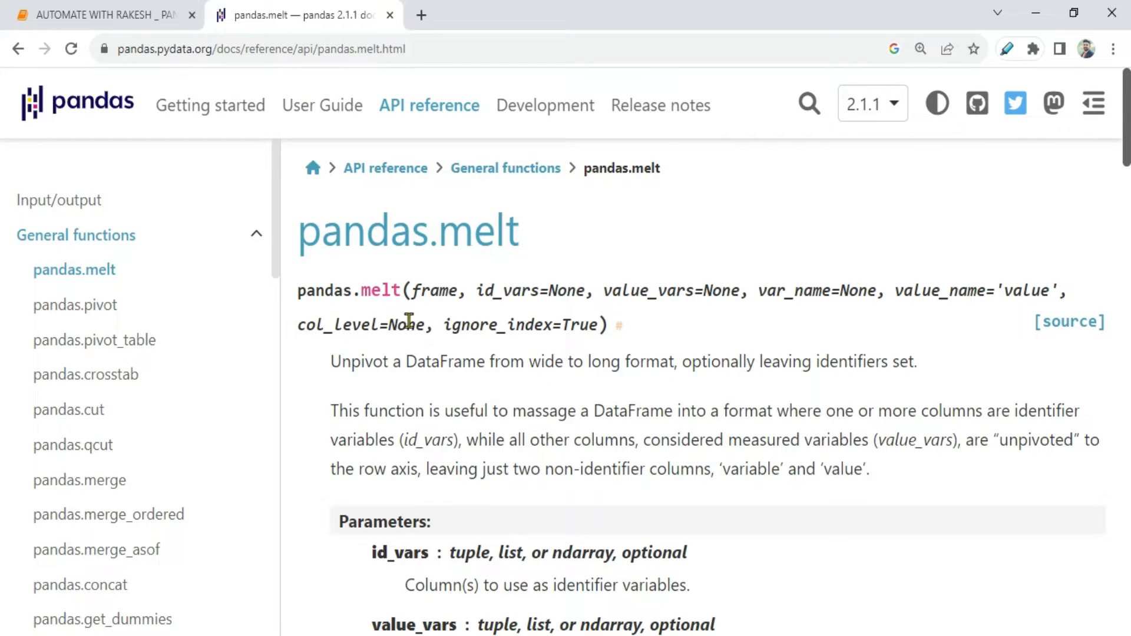
left_click(100, 15)
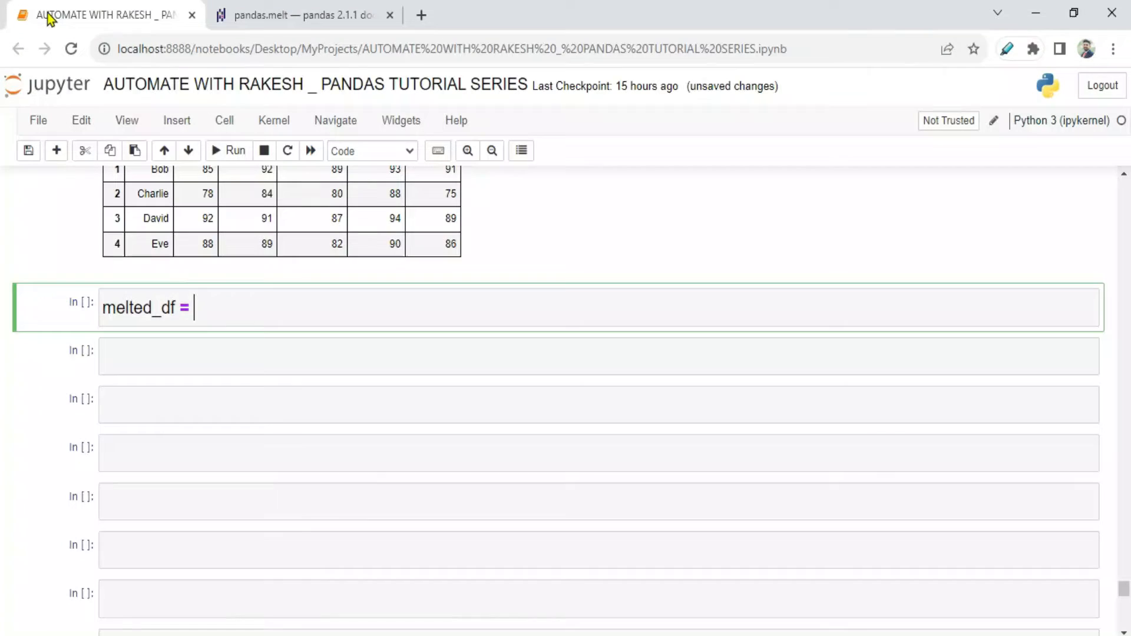
Extend the line to 'pd.melt(df,' while checking melt's parameters in the documentation
type("pd.metl")
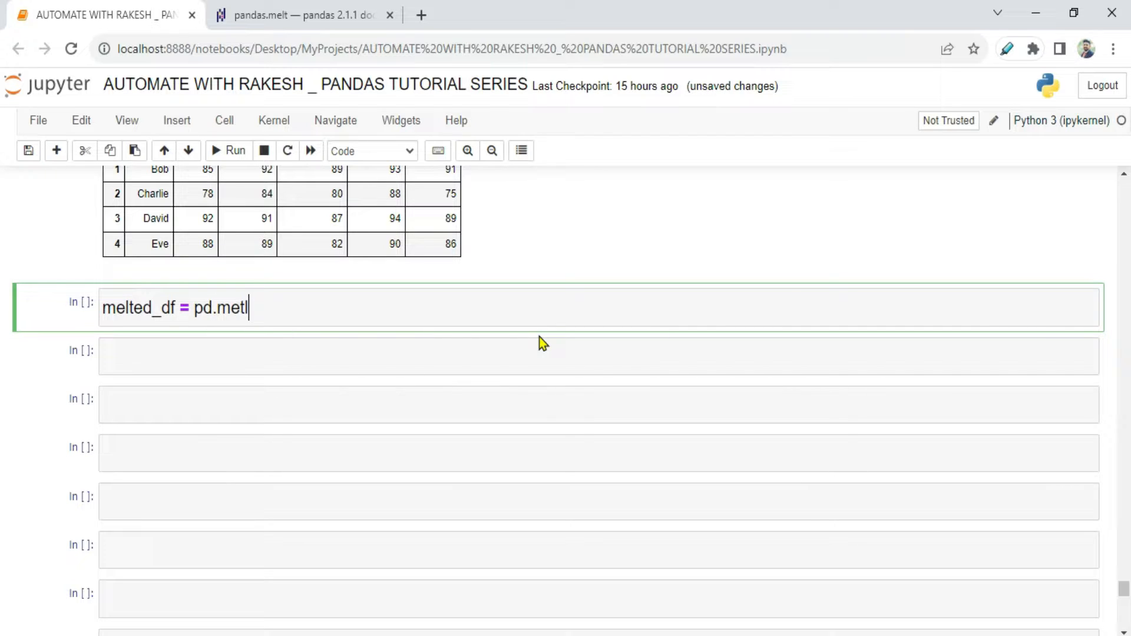
type("melt")
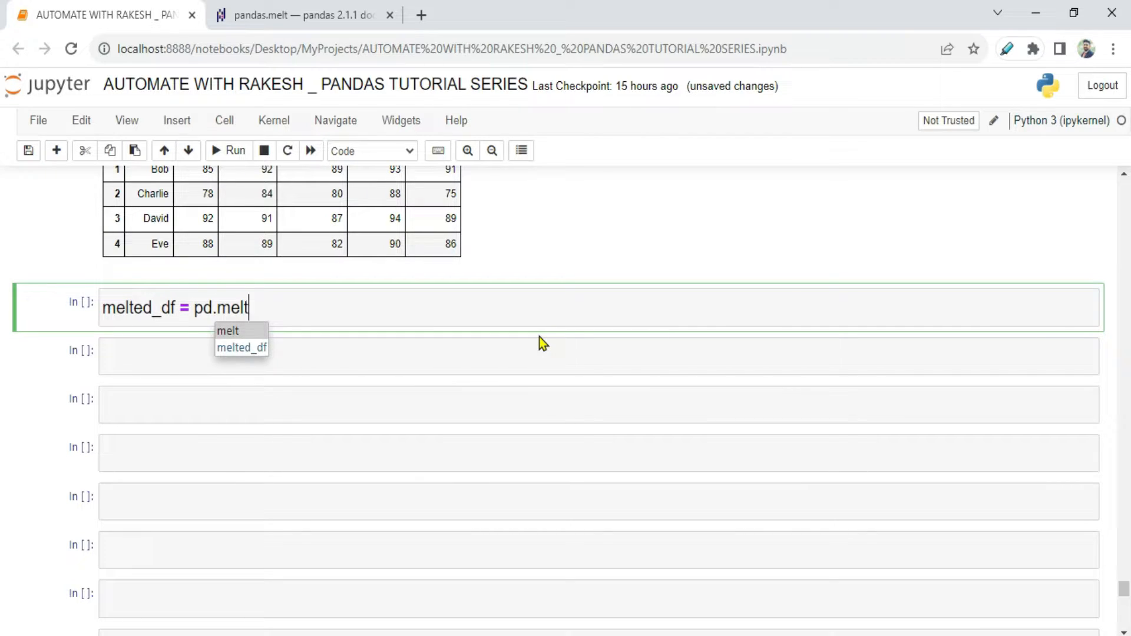
type("(df)")
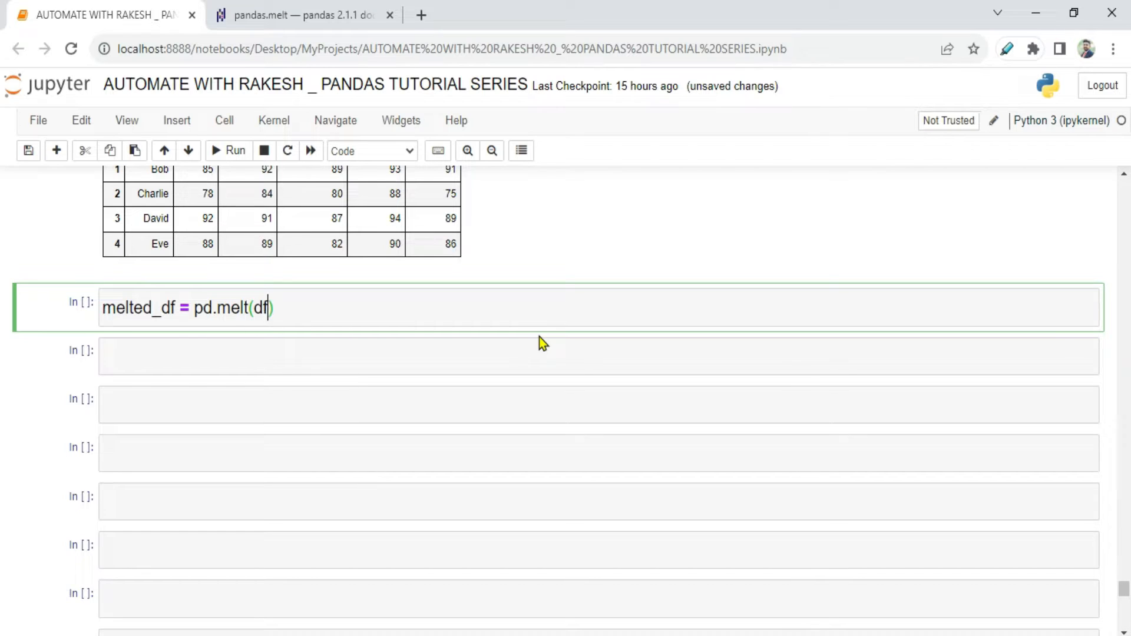
left_click(302, 15)
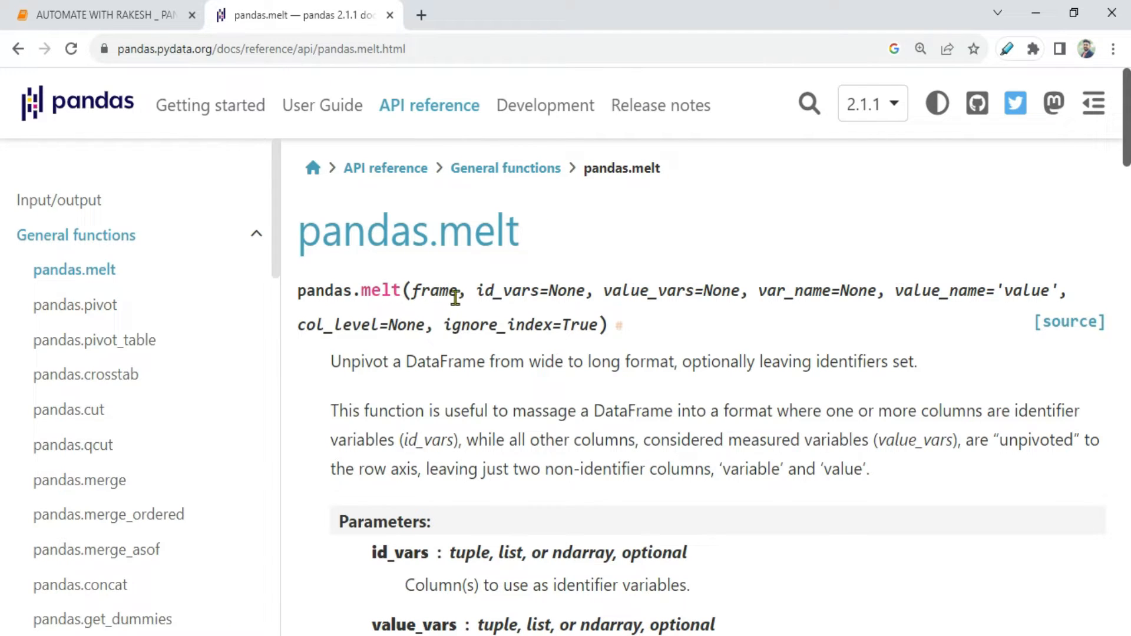
left_click(106, 15)
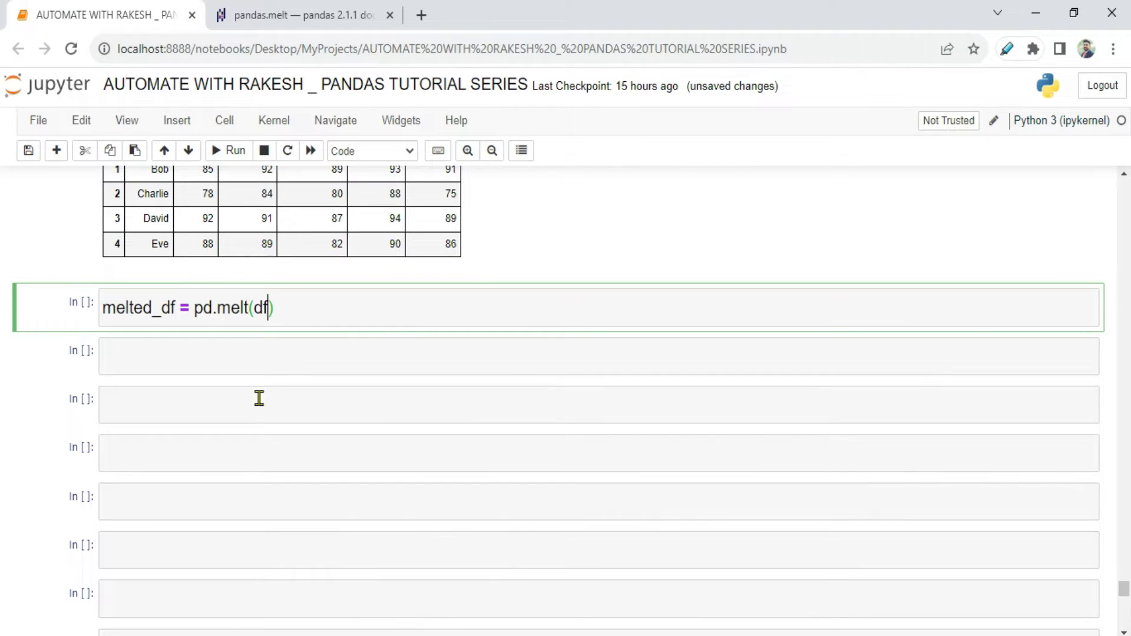
type(",")
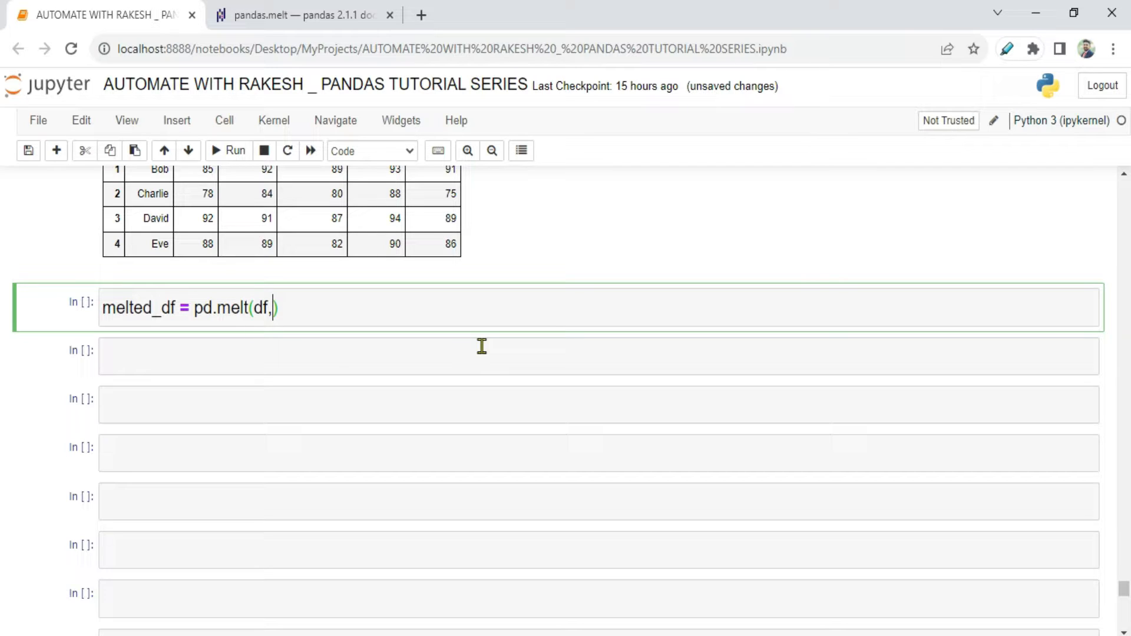
left_click(299, 15)
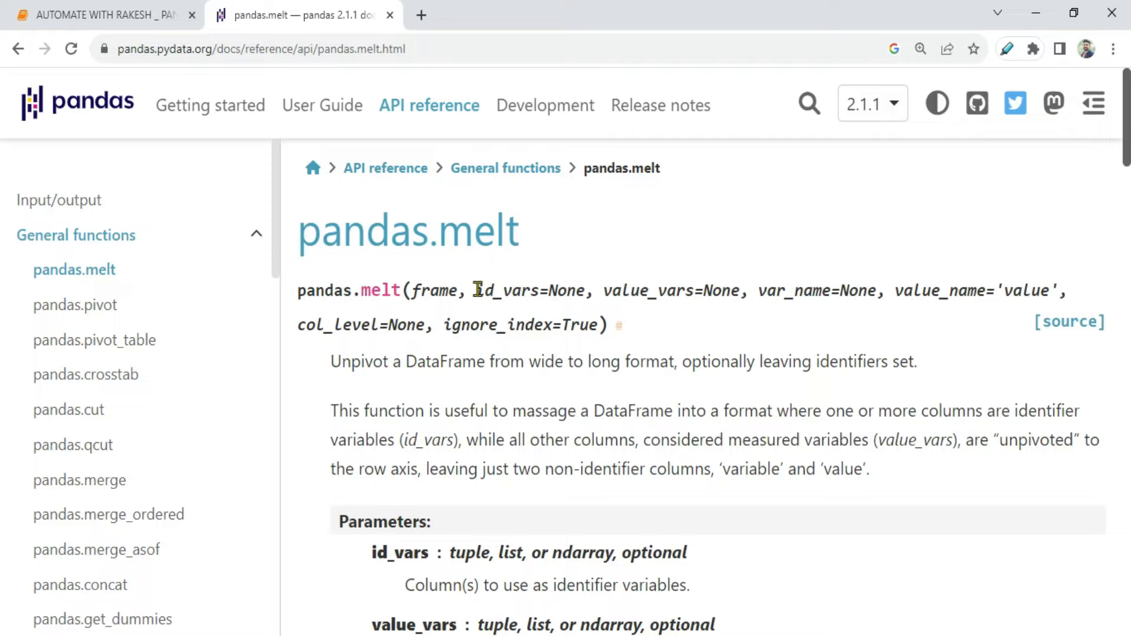
Look up id_vars in the docs and add the id_vars= argument to the melt call
double_click(507, 289)
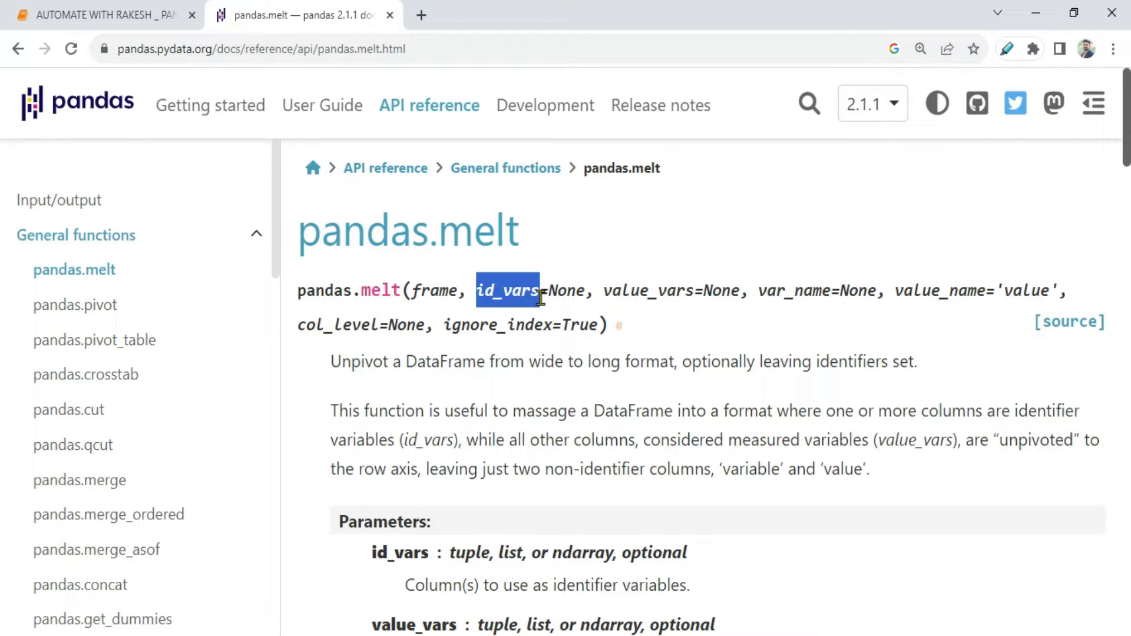
mouse_move(144, 28)
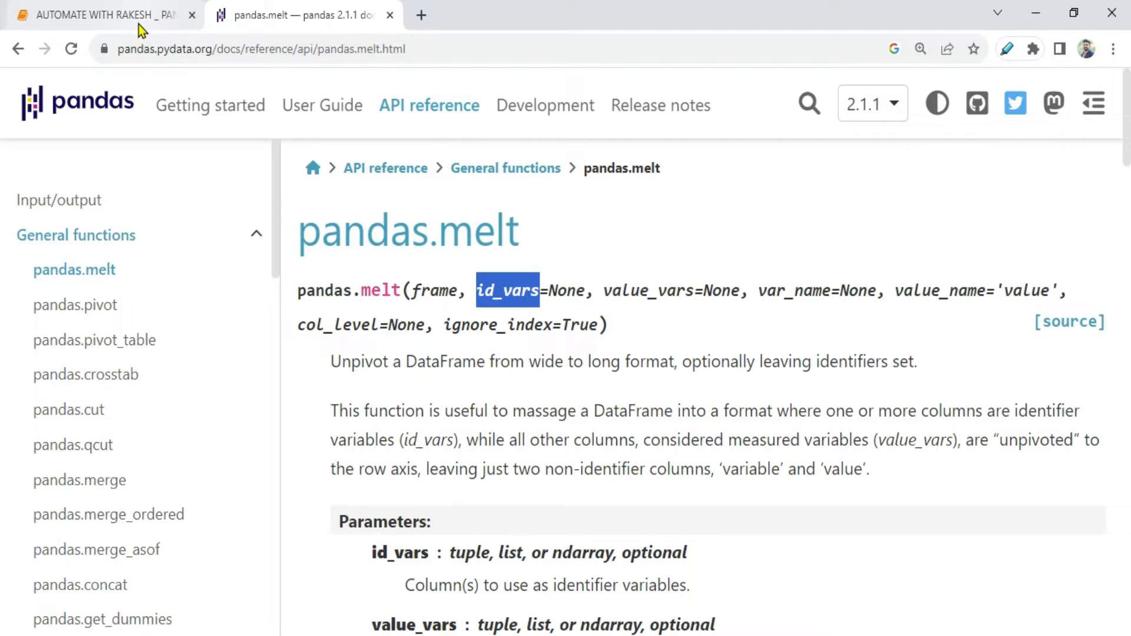
left_click(100, 15)
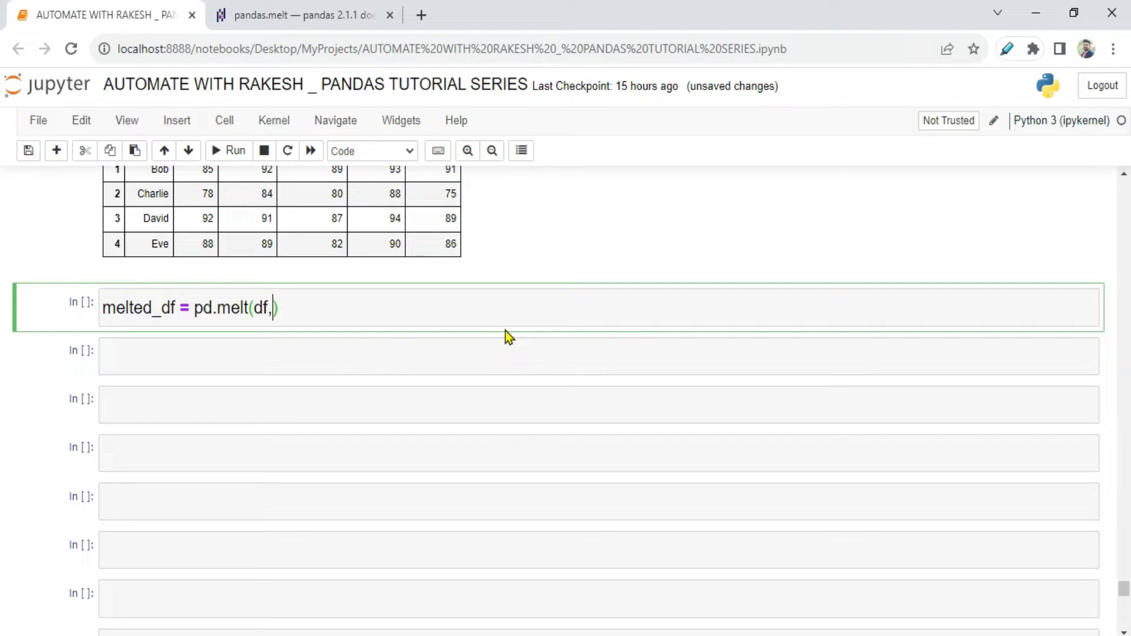
type("id")
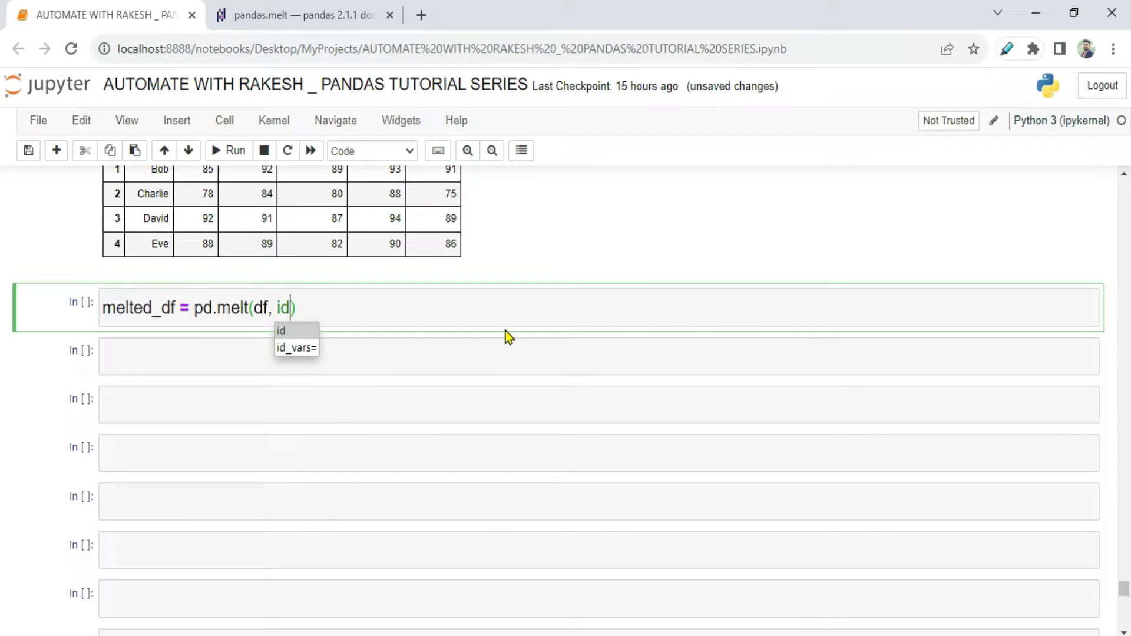
left_click(296, 347)
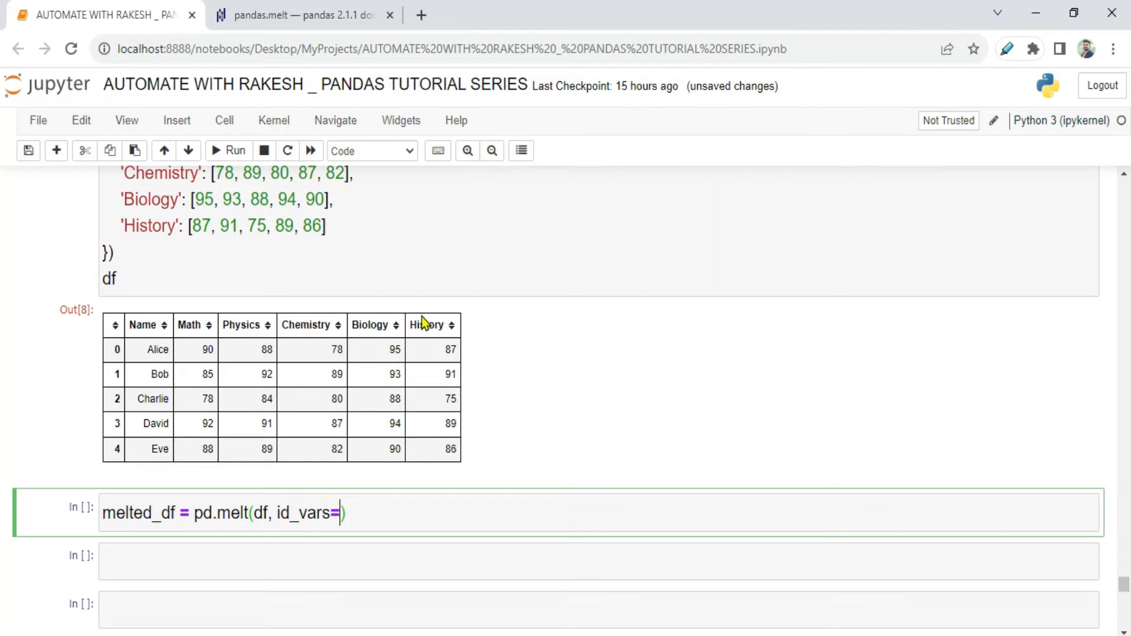
mouse_move(189, 342)
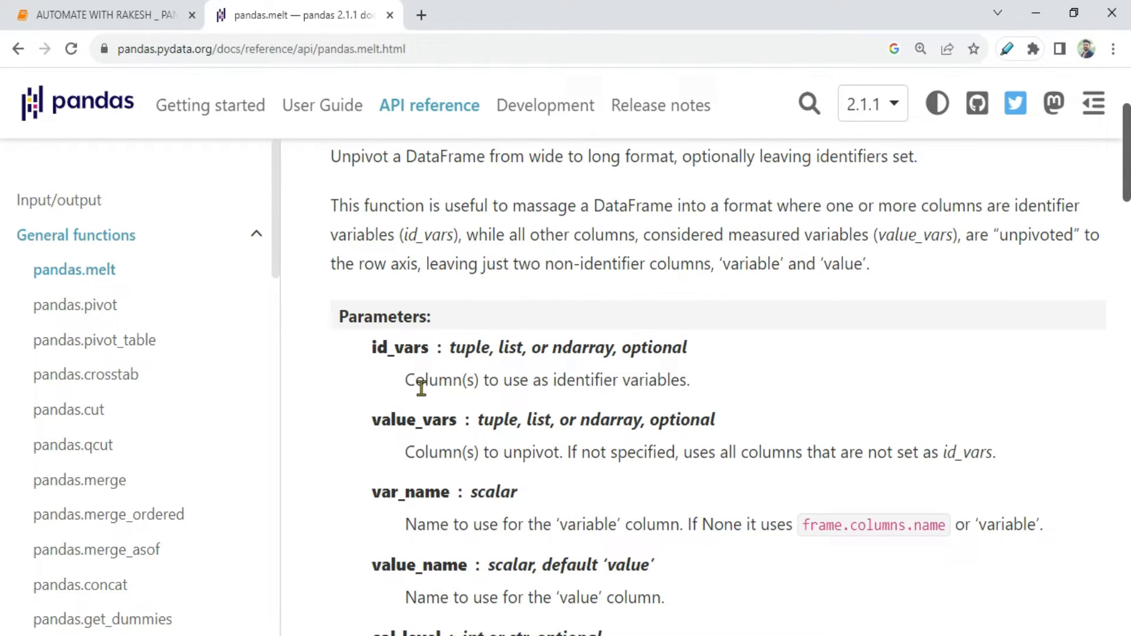
Set id_vars to 'Name' and add a melted_df line to display the result
left_click_drag(405, 380, 547, 380)
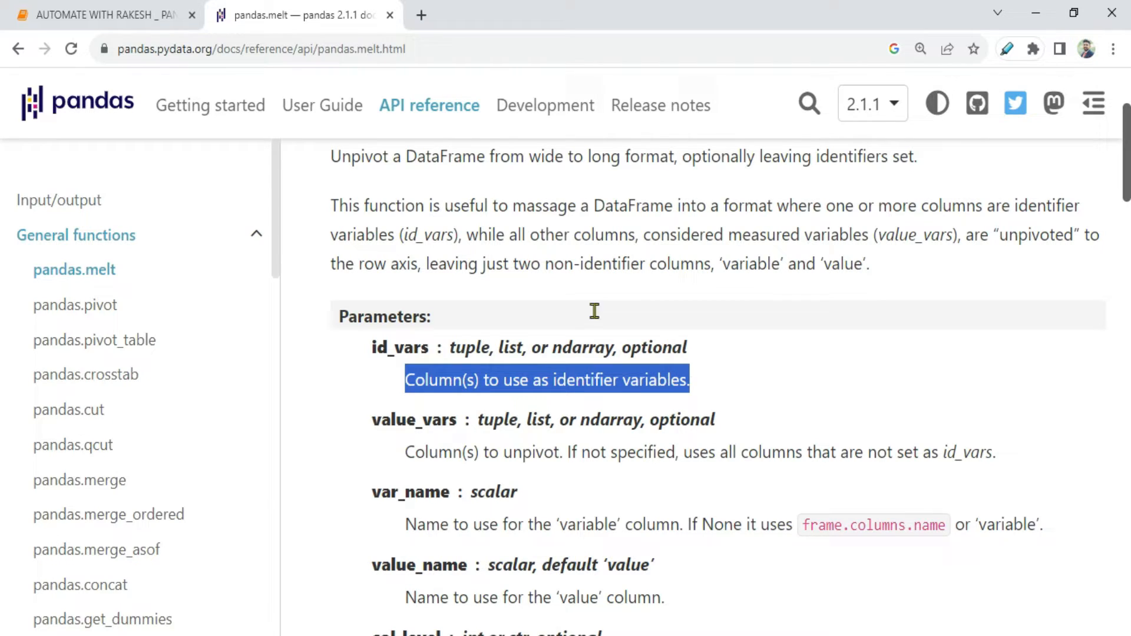
left_click(106, 16)
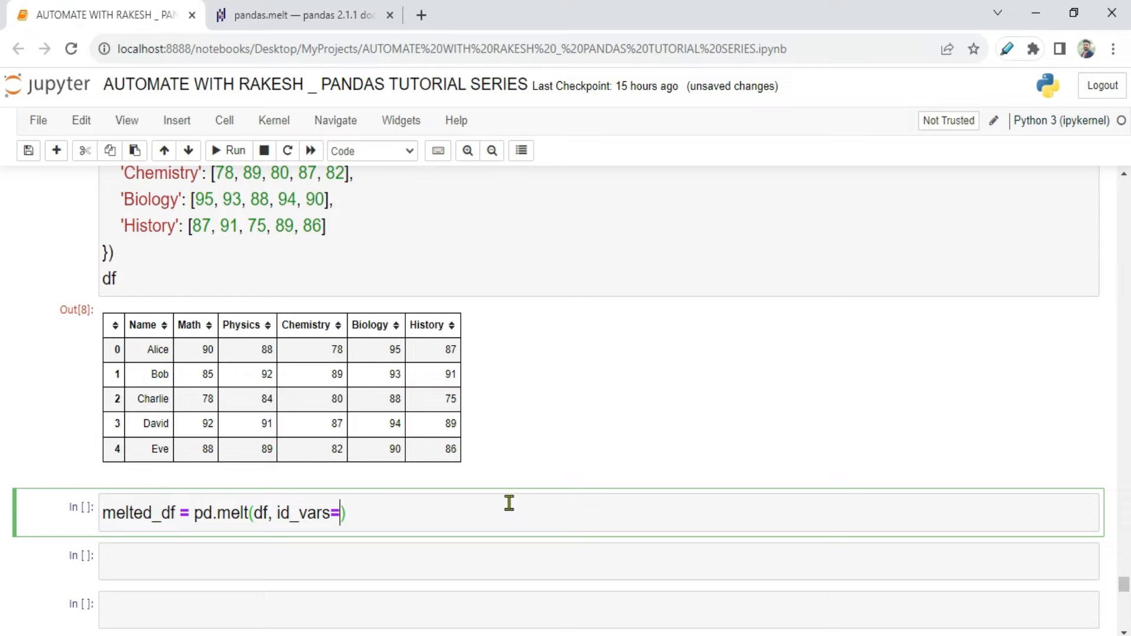
type("[]")
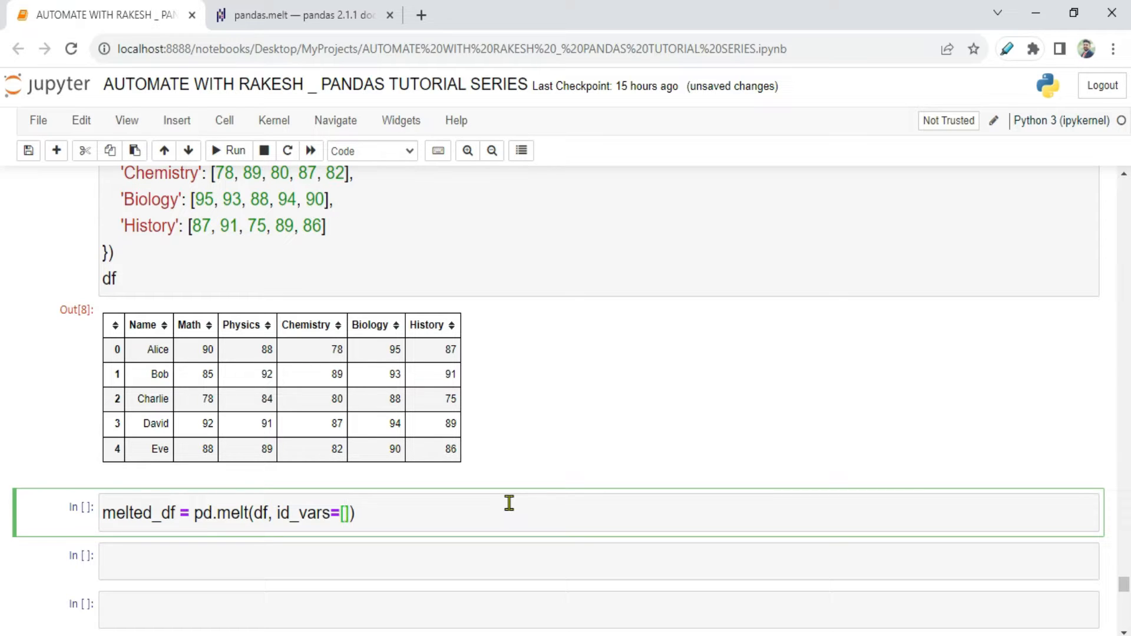
type("'")
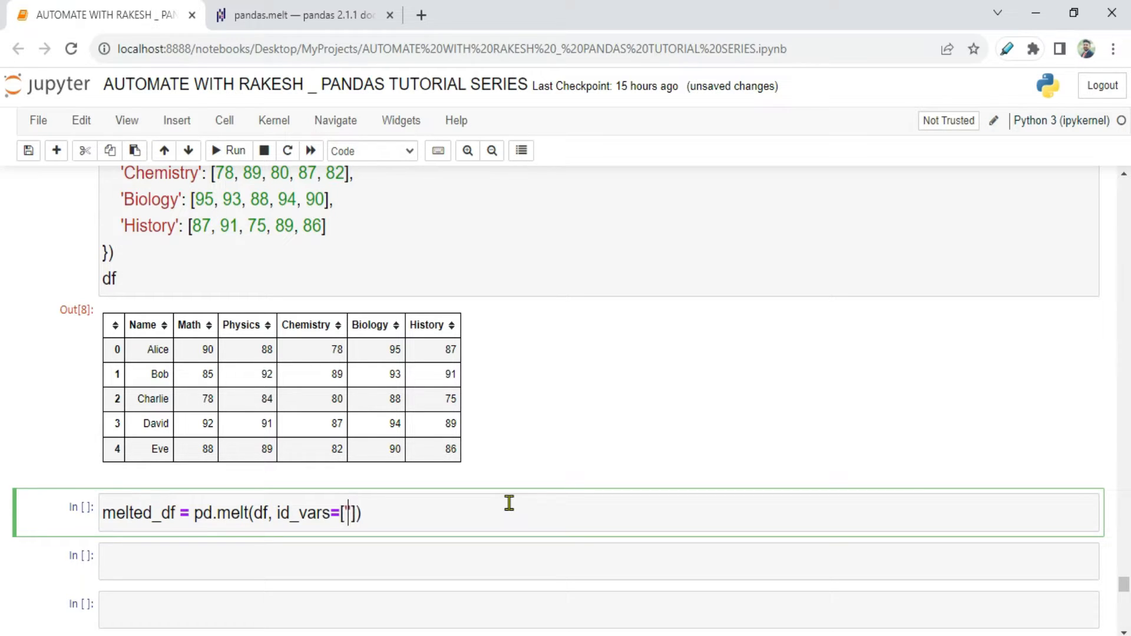
type("Name")
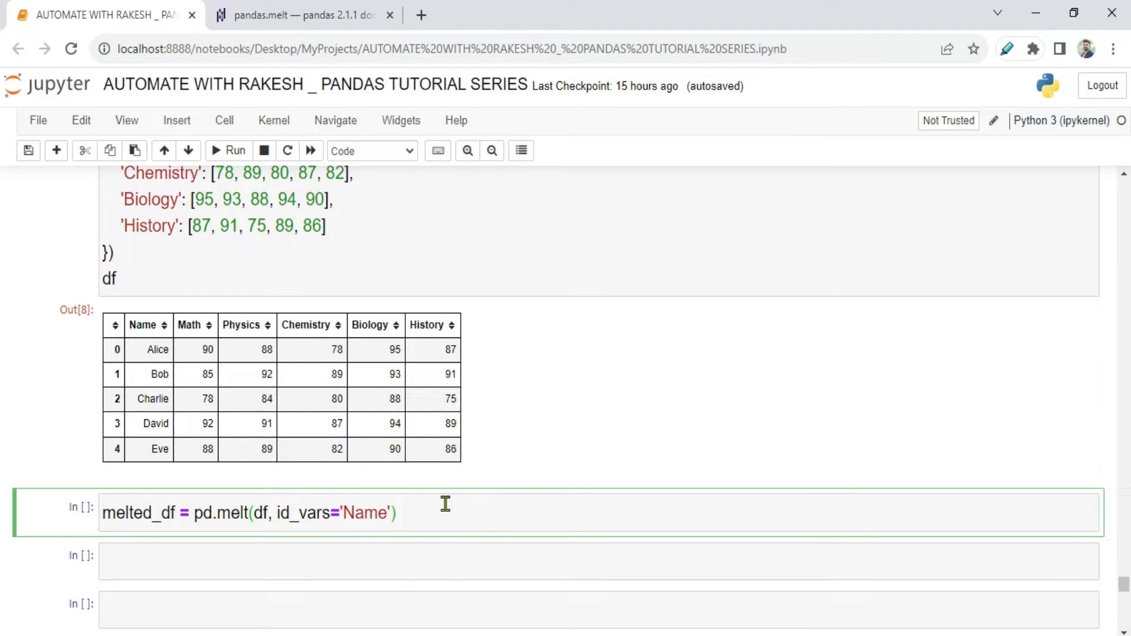
type("melted")
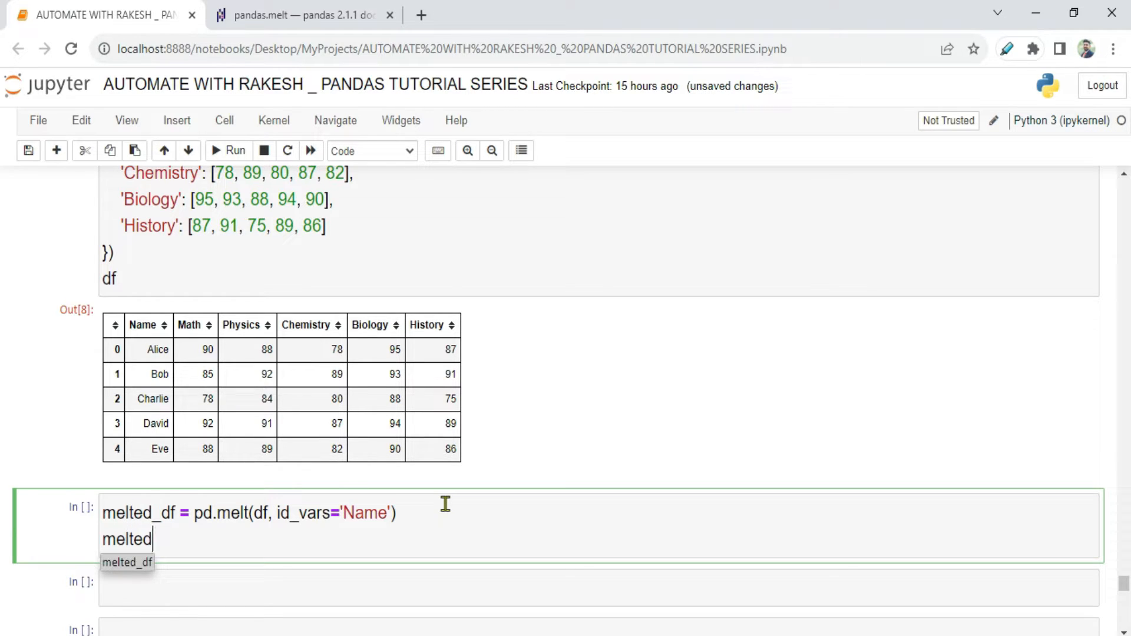
key("Tab")
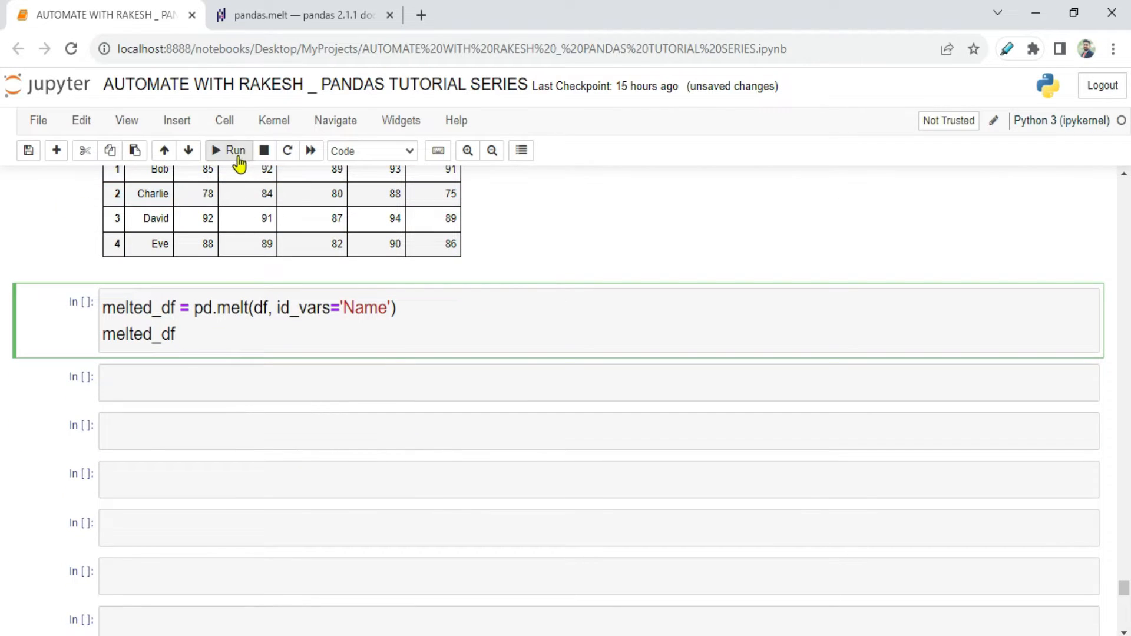
Run the melt cell and scroll through the long Name, variable, value table
left_click(229, 150)
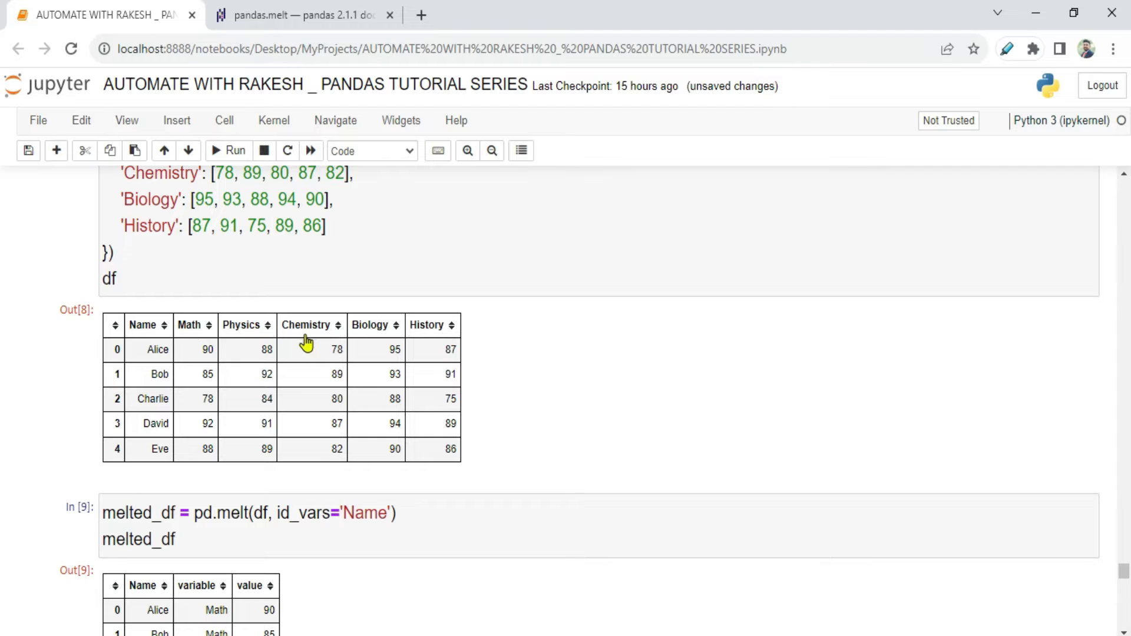
scroll("down", 3)
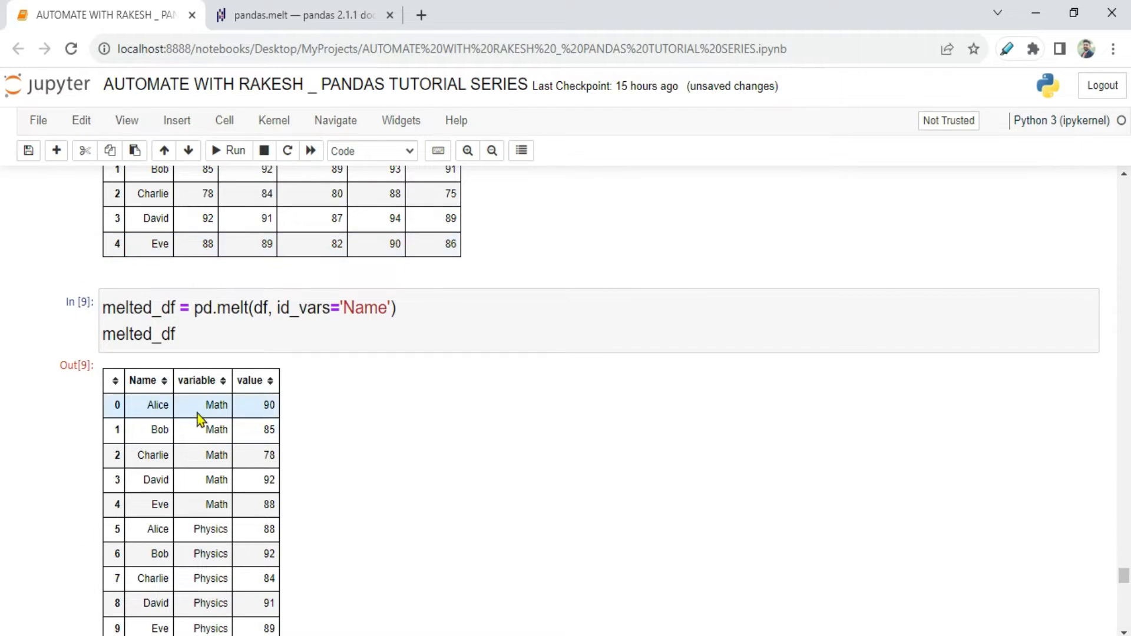
mouse_move(203, 517)
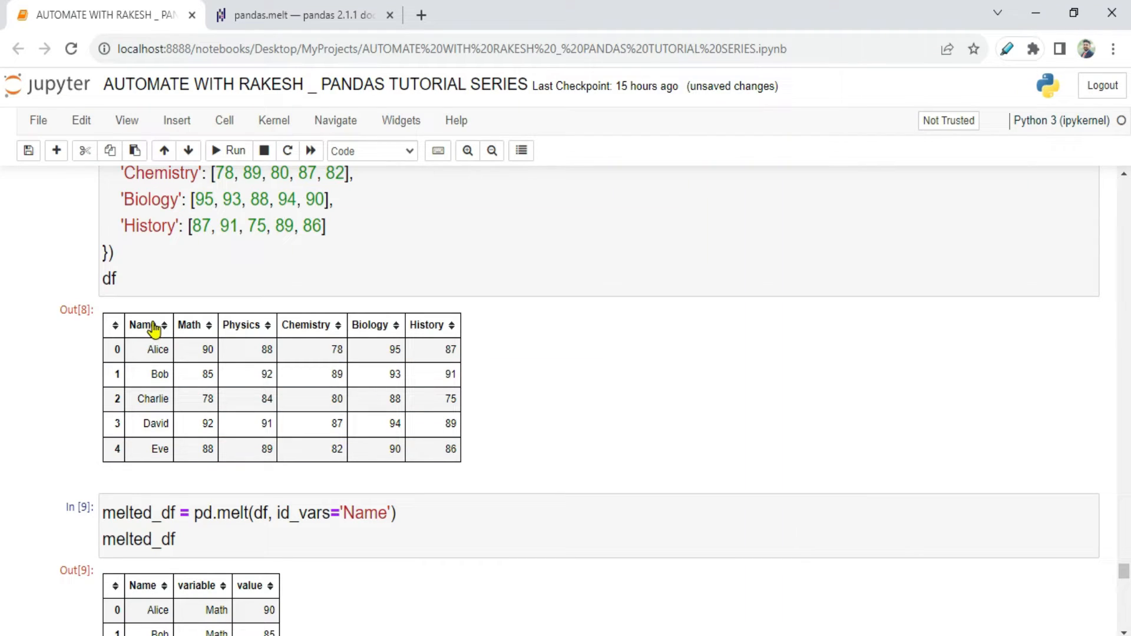
mouse_move(242, 334)
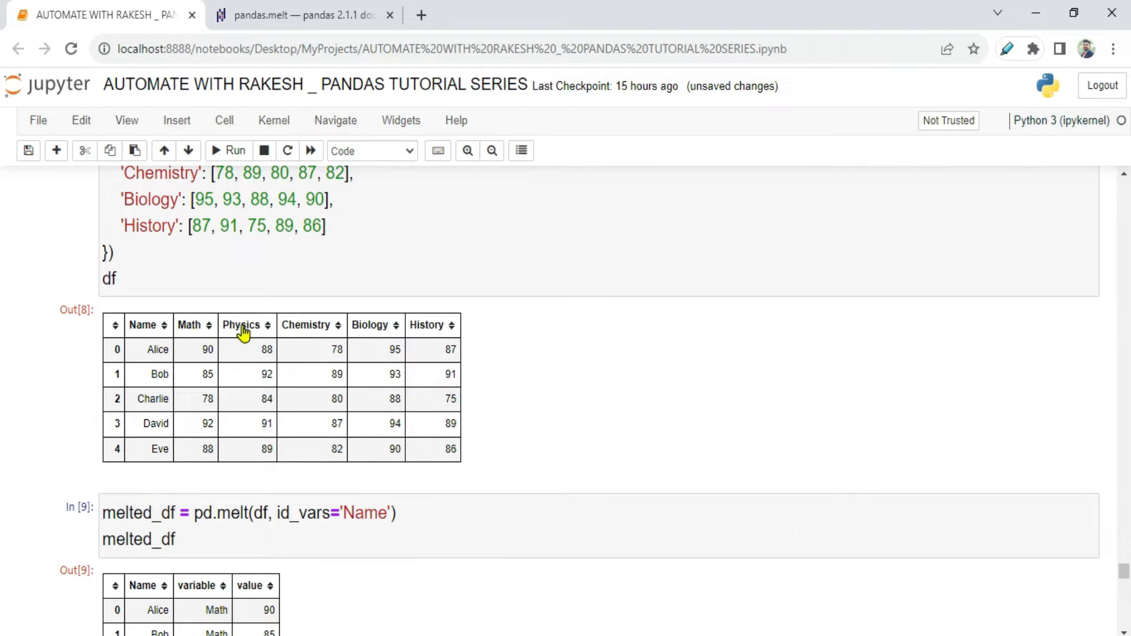
scroll("down", 3)
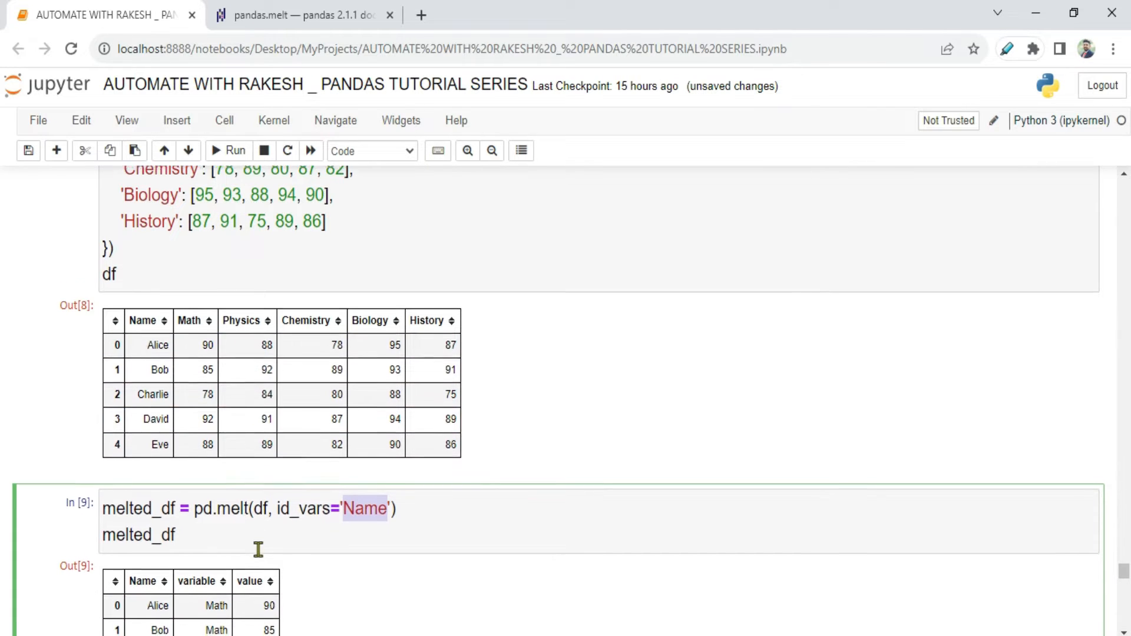
scroll("down", 3)
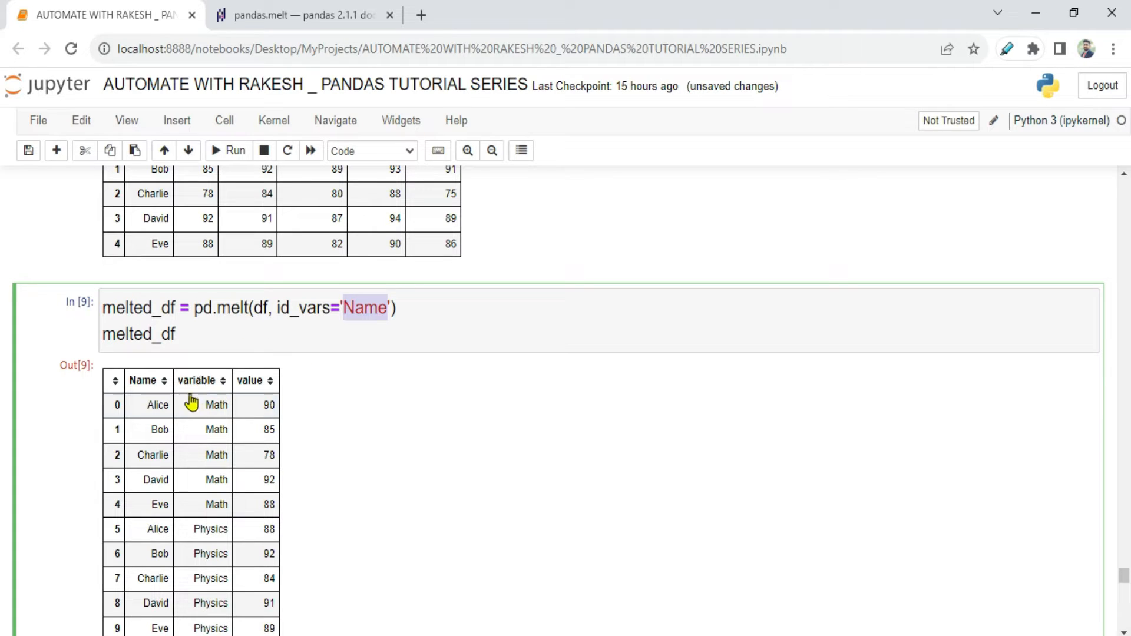
mouse_move(202, 388)
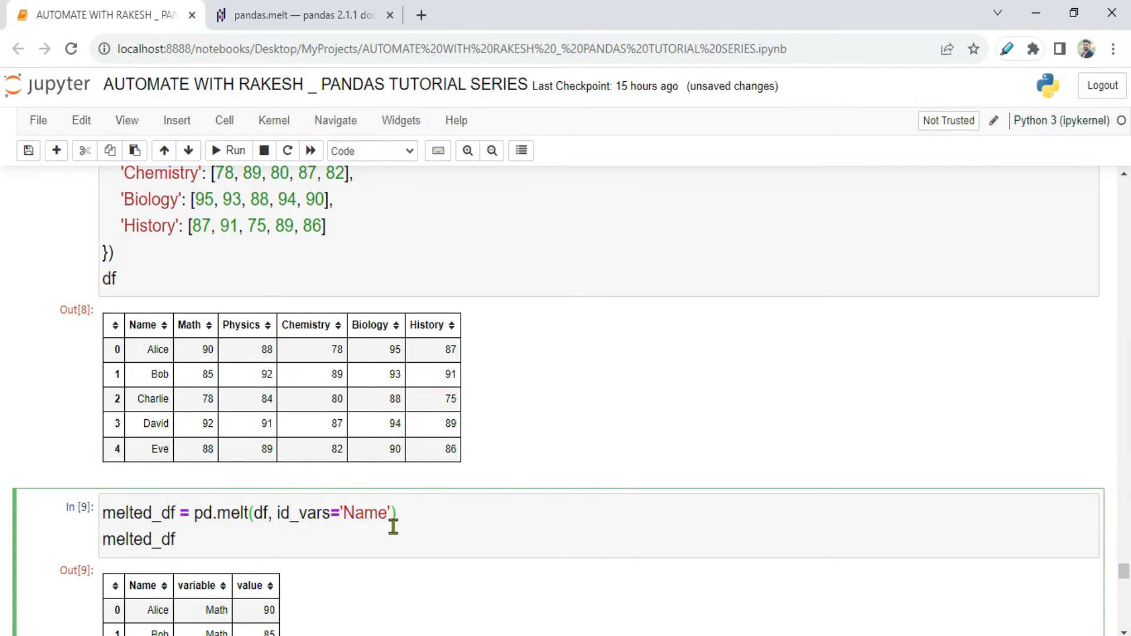
left_click(303, 14)
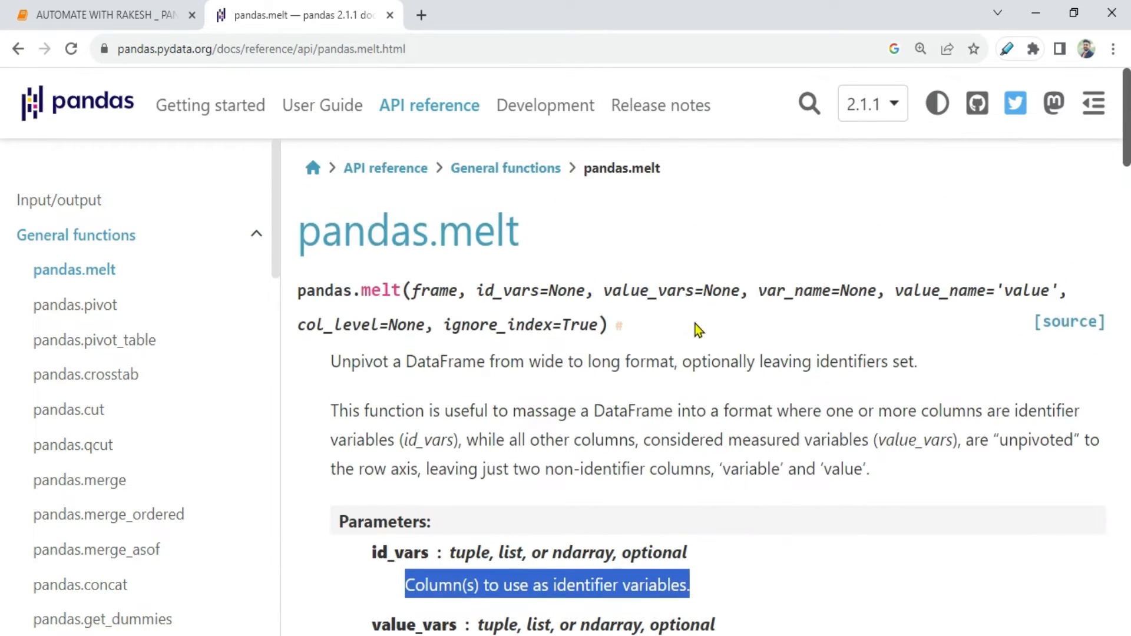
mouse_move(765, 291)
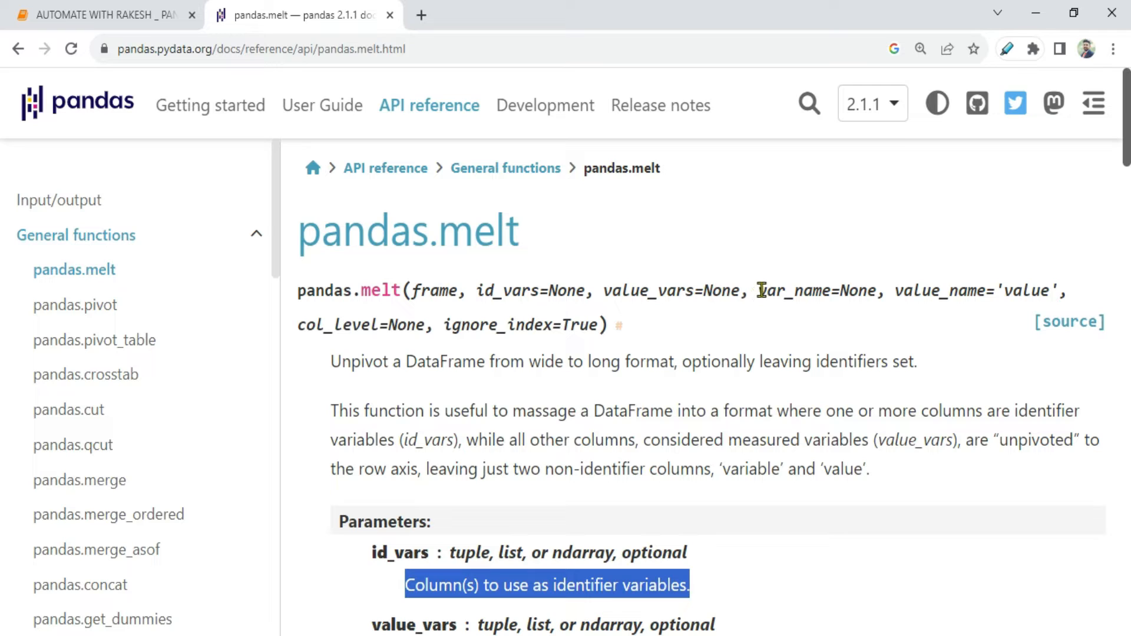
double_click(794, 290)
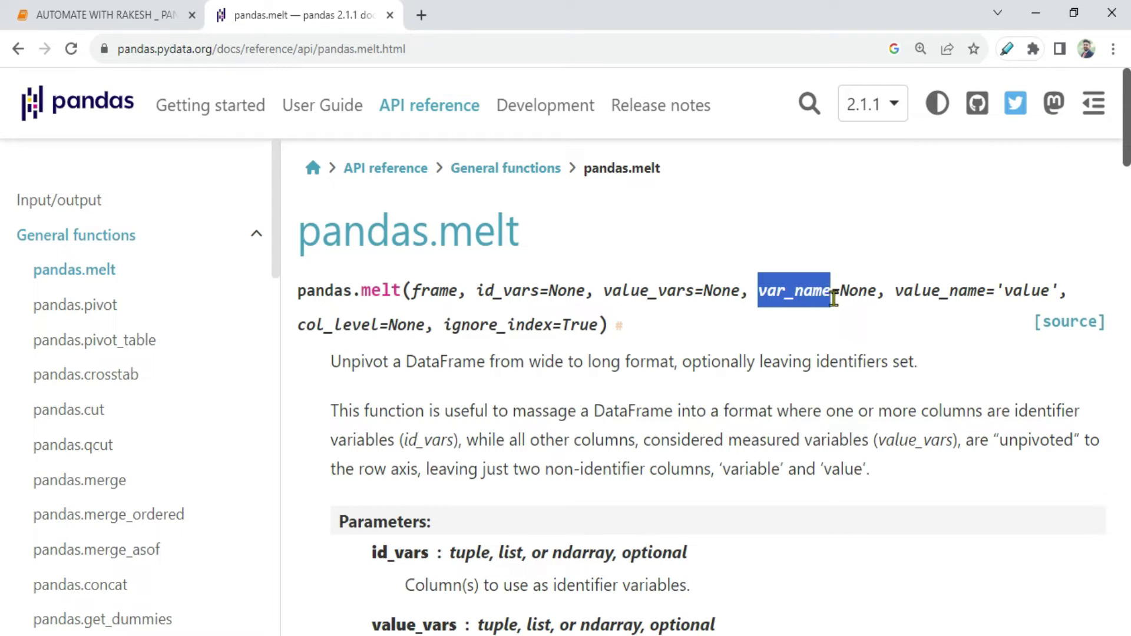
left_click(106, 15)
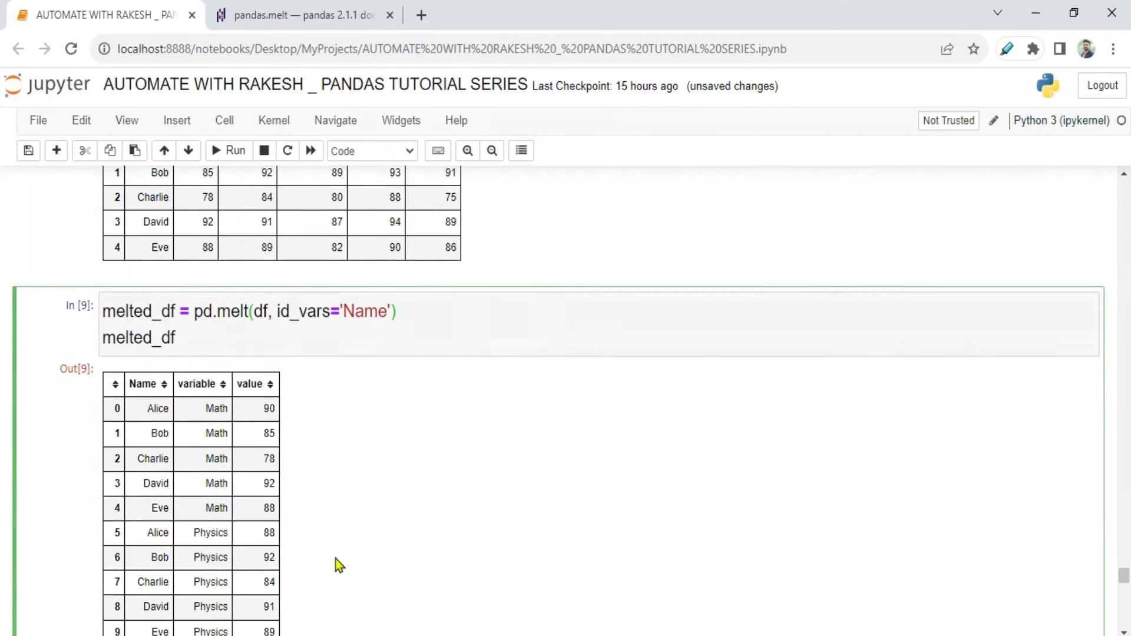
Add var_name='Subject' to the pd.melt call and rerun the cell
type(",")
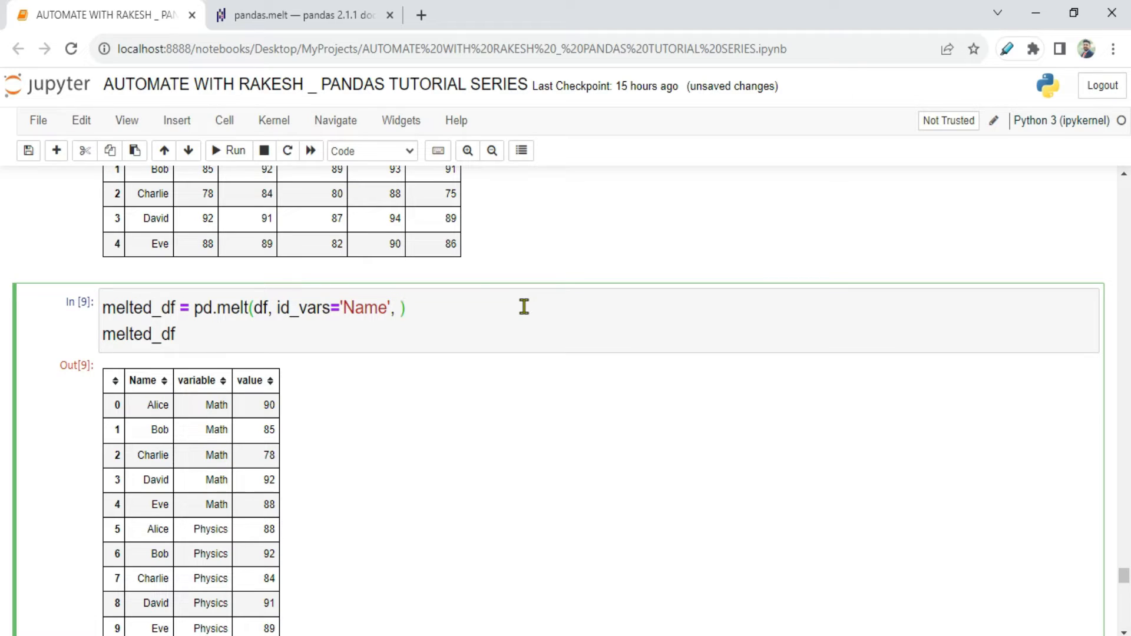
type("var")
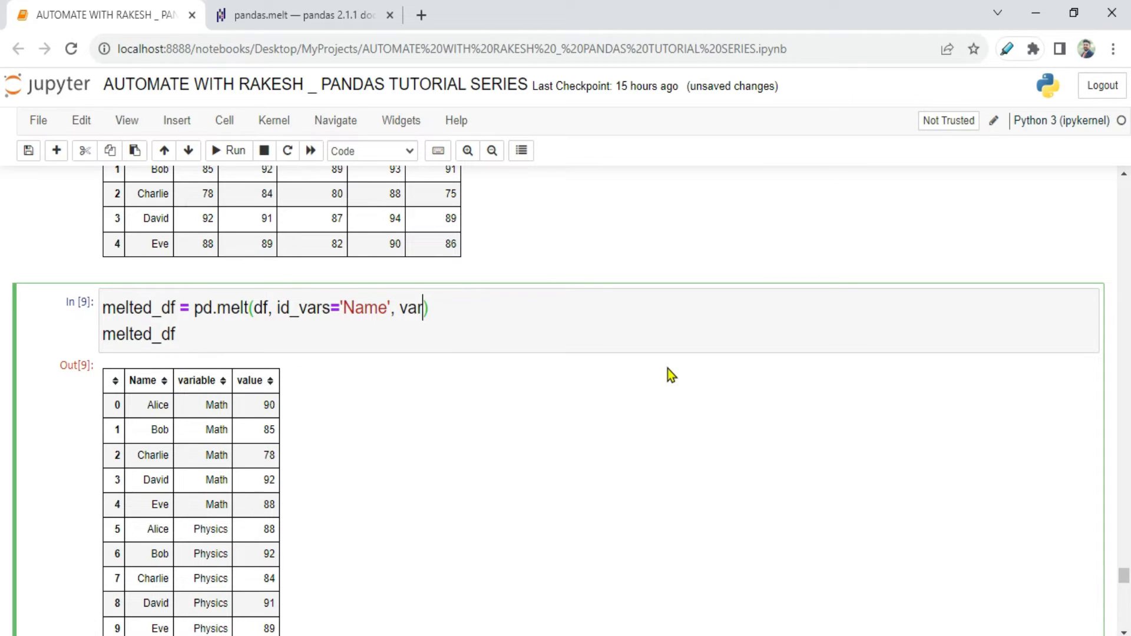
type("_")
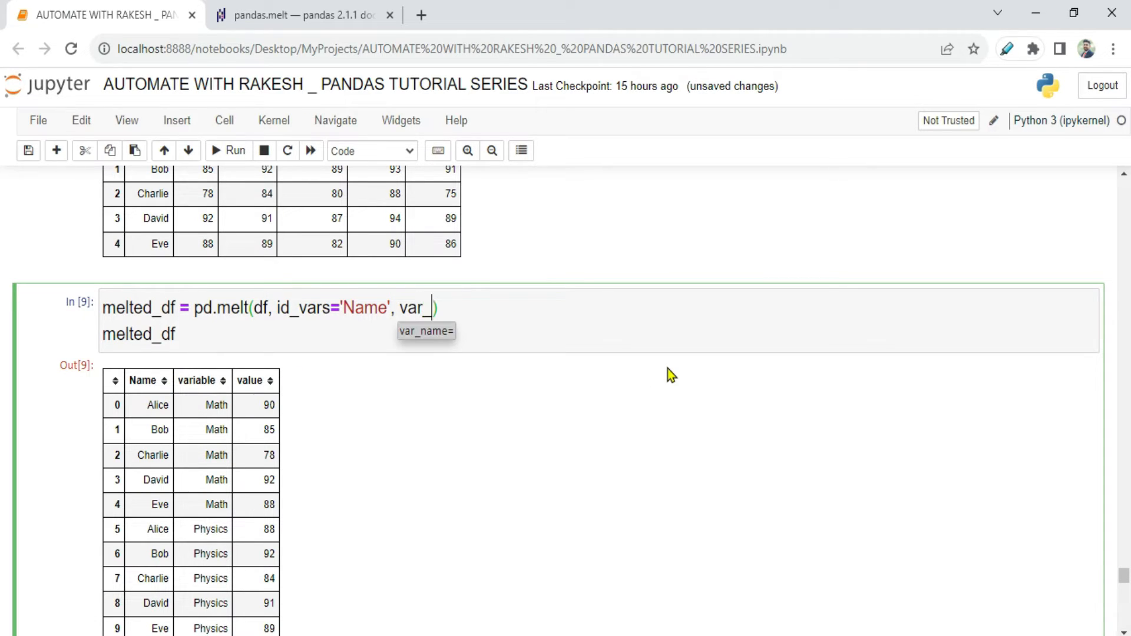
type("name=")
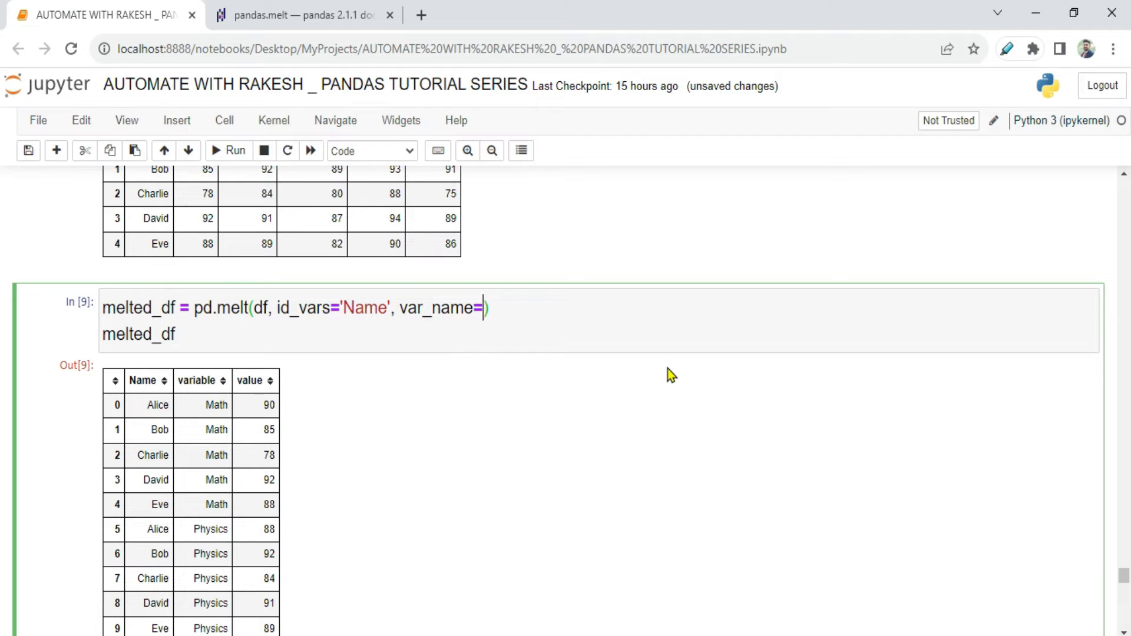
type("'Su")
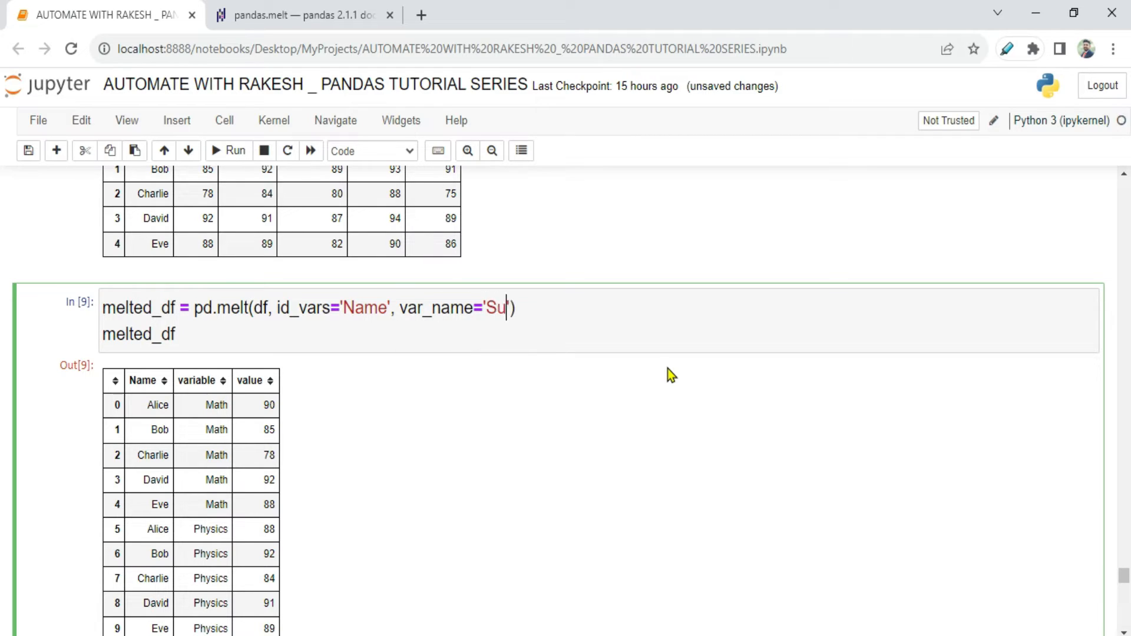
type("bject")
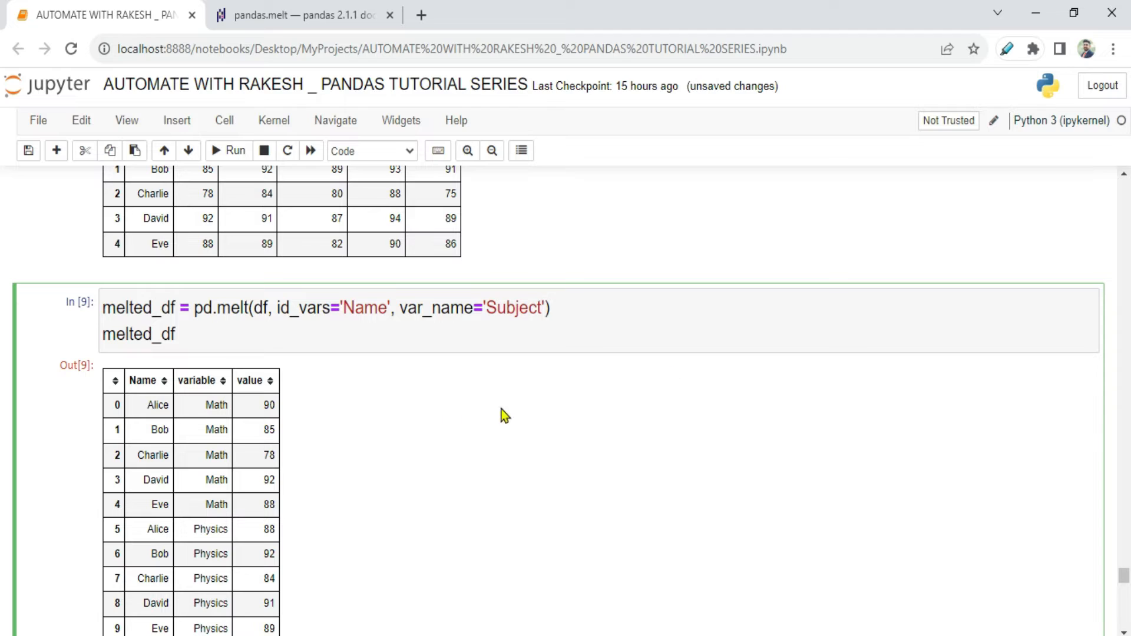
mouse_move(218, 154)
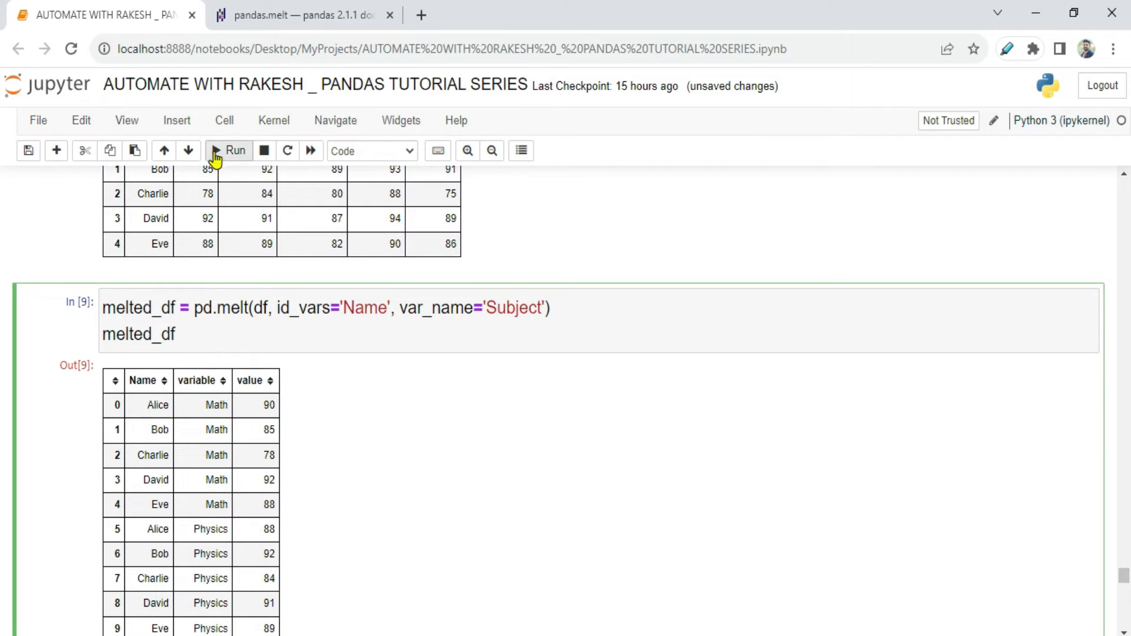
left_click(228, 150)
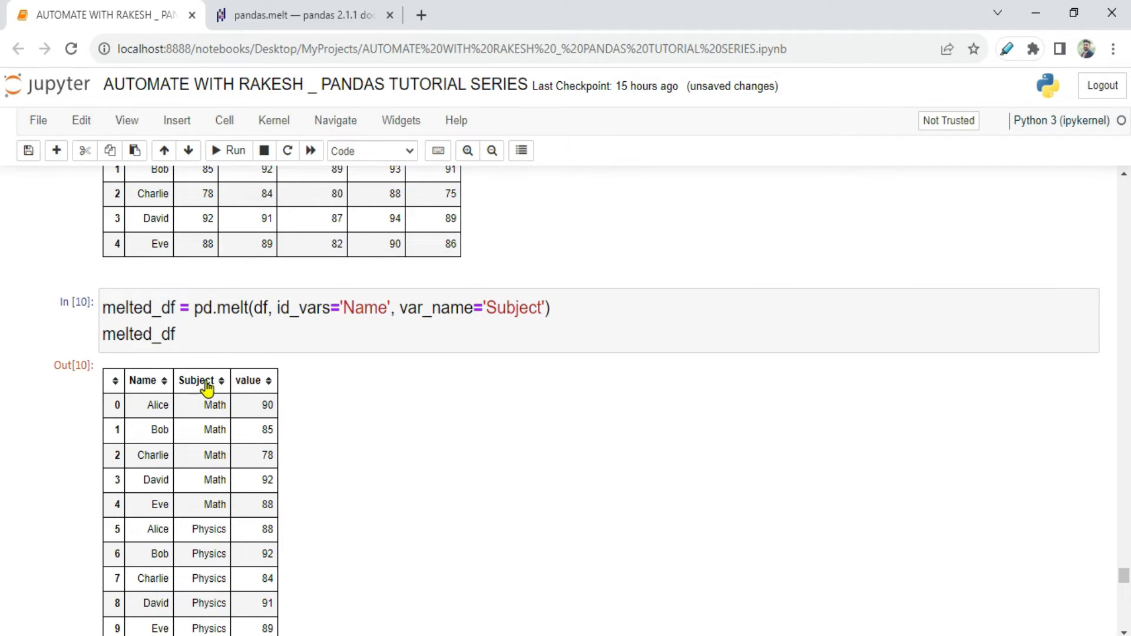
mouse_move(586, 288)
type(", ")
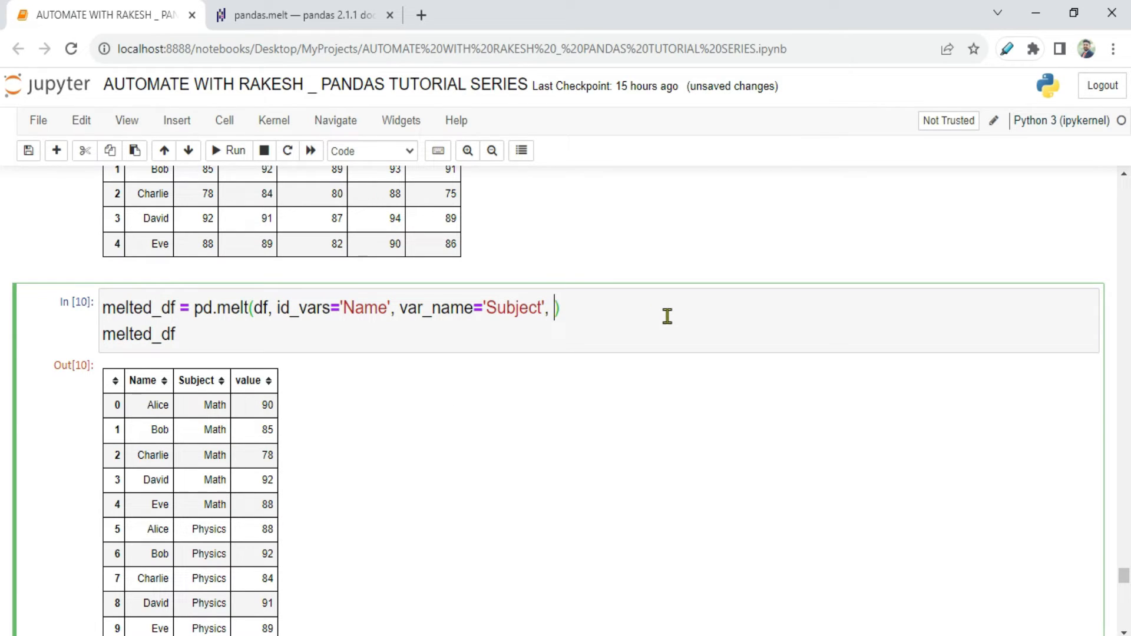
Add value_name='Score' to pd.melt, verifying it in the docs, and rerun the cell
type("value_name=")
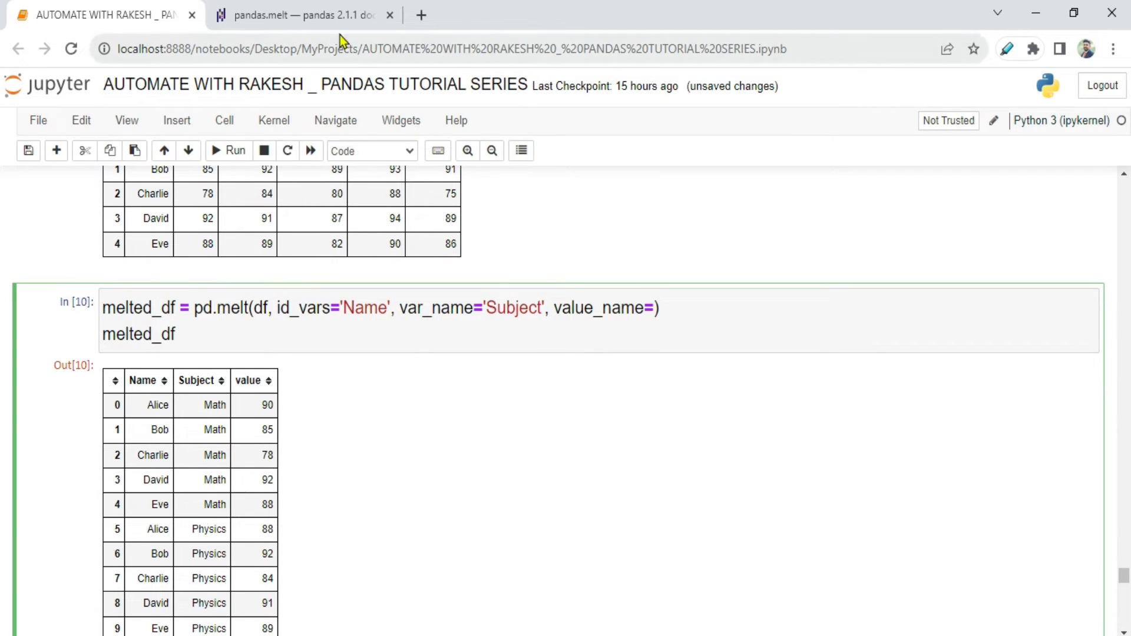
left_click(303, 15)
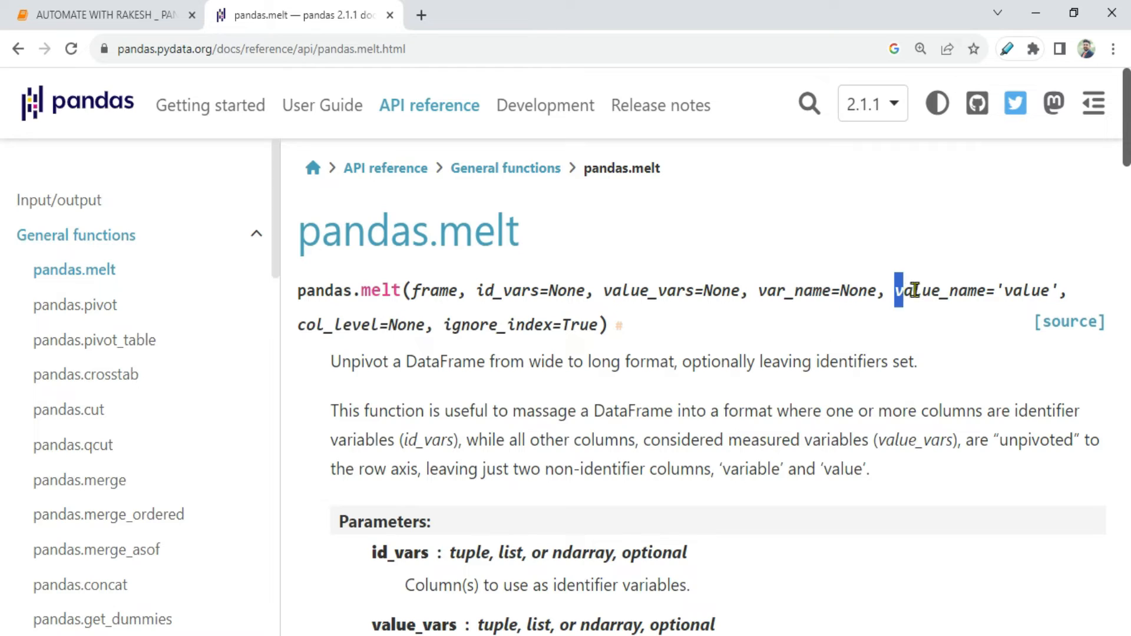
left_click(100, 14)
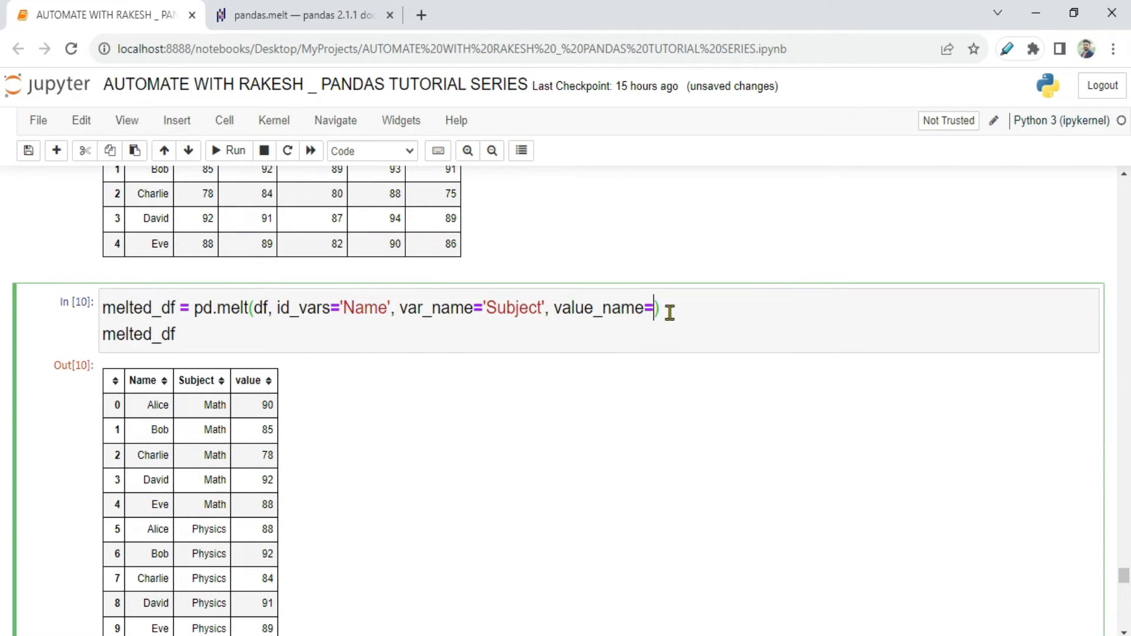
type("'Sco")
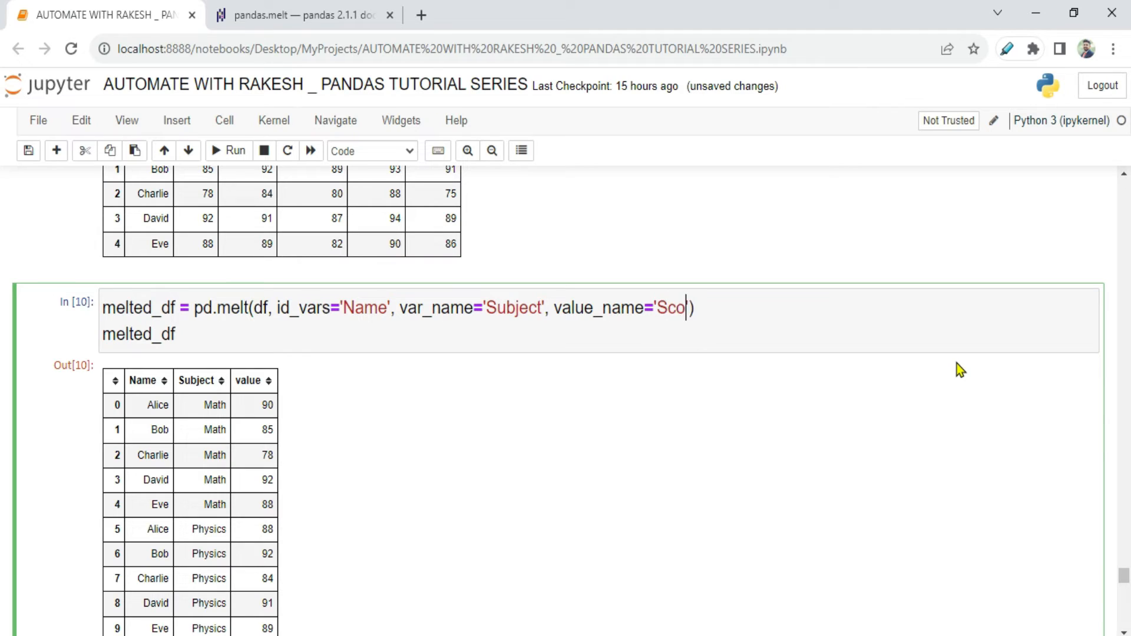
type("re')")
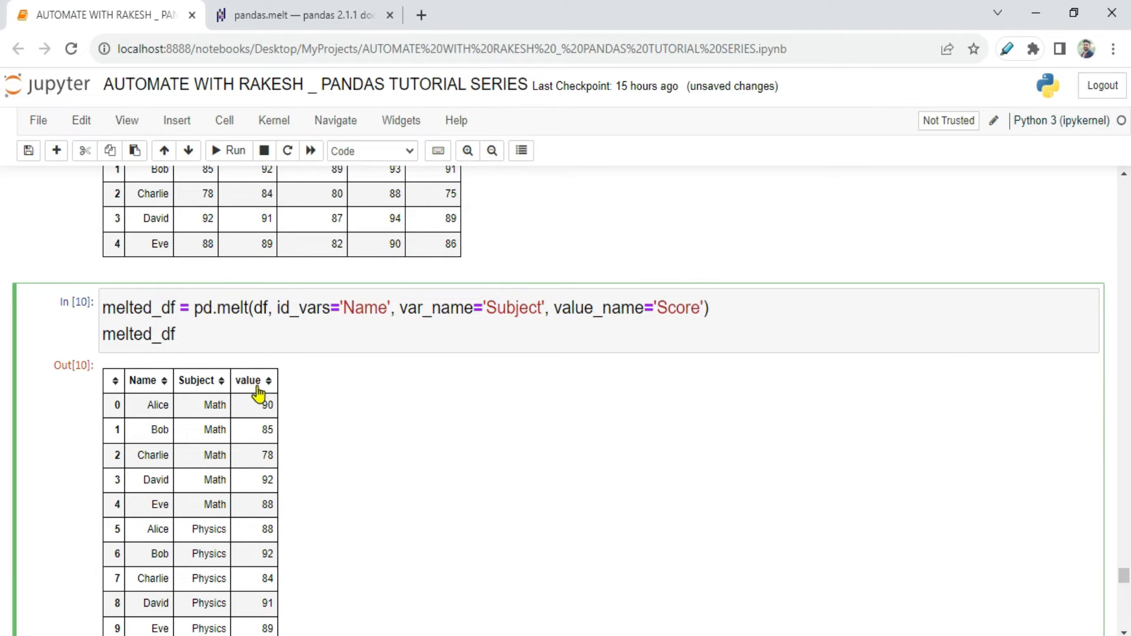
double_click(678, 309)
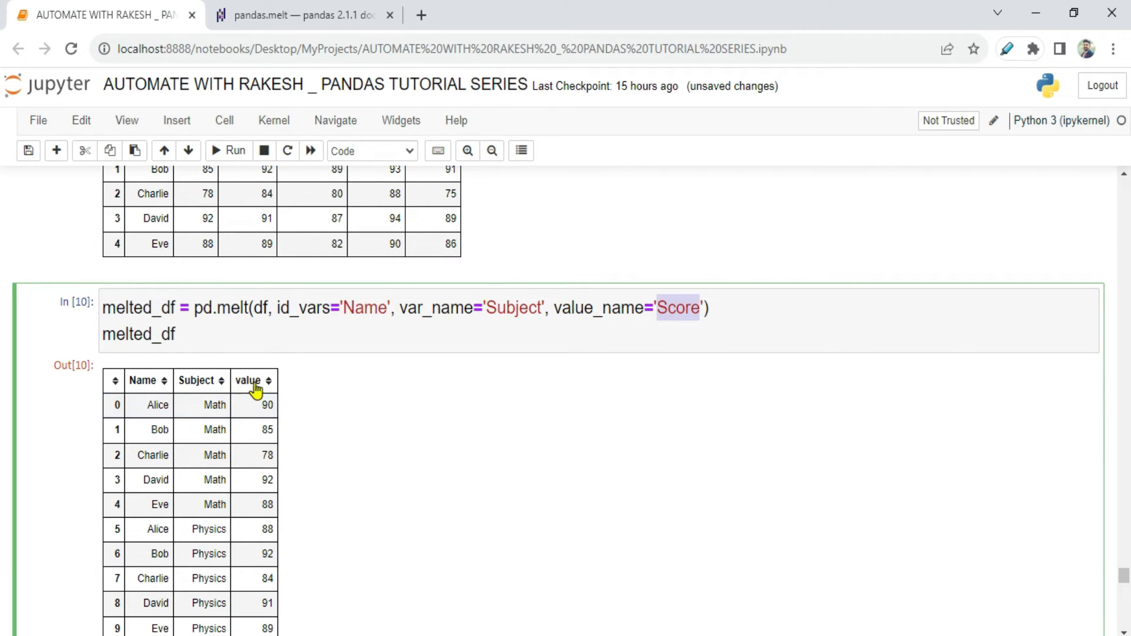
left_click(228, 150)
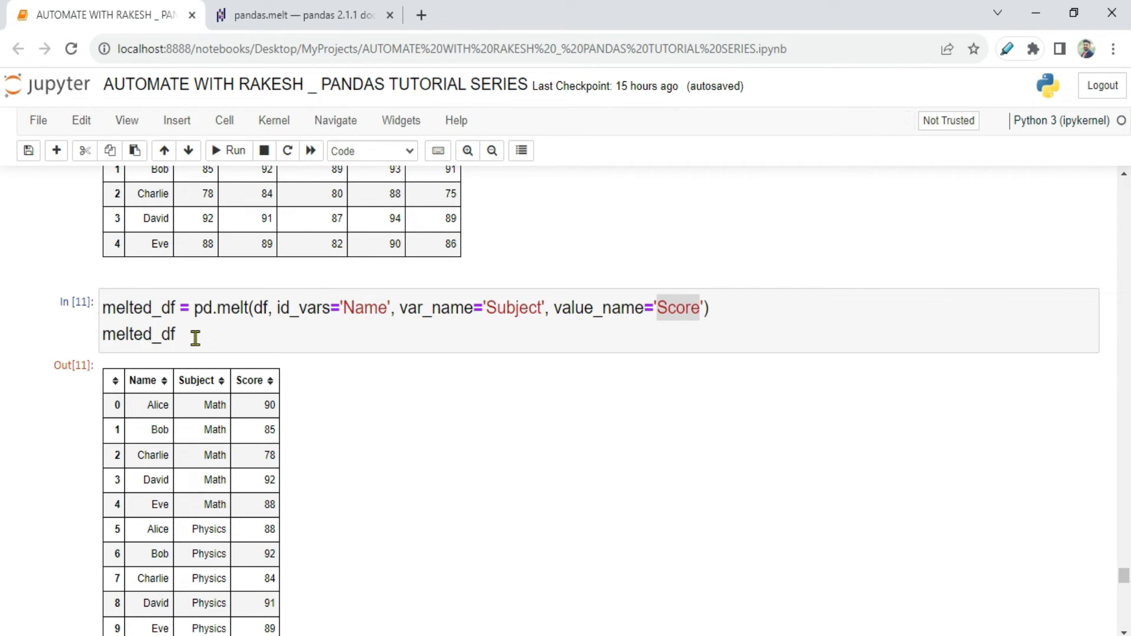
double_click(231, 308)
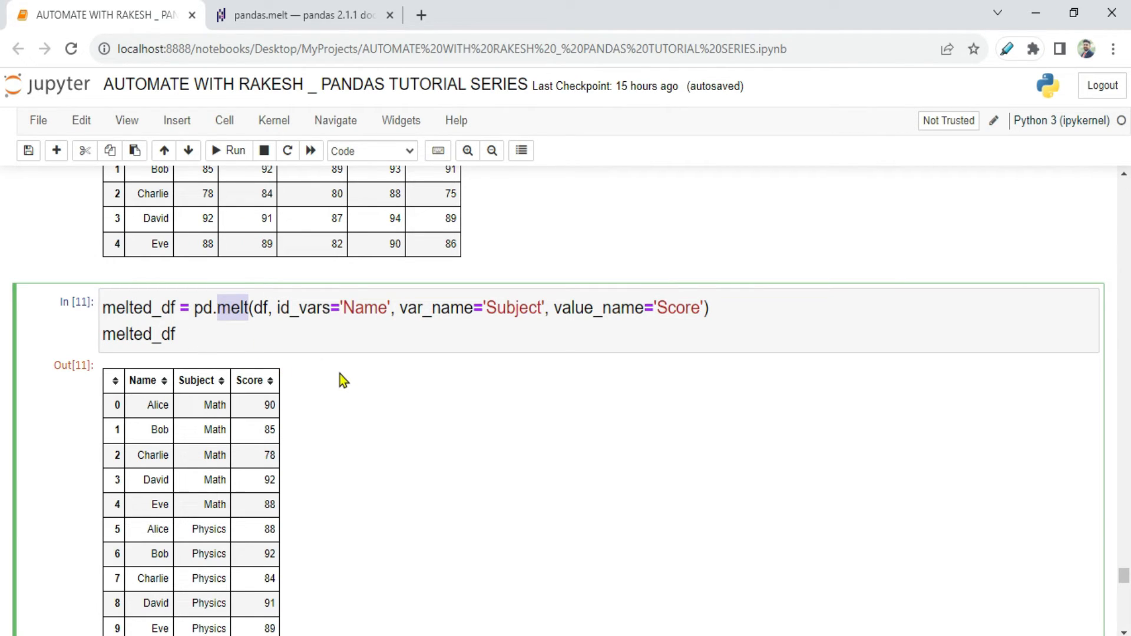